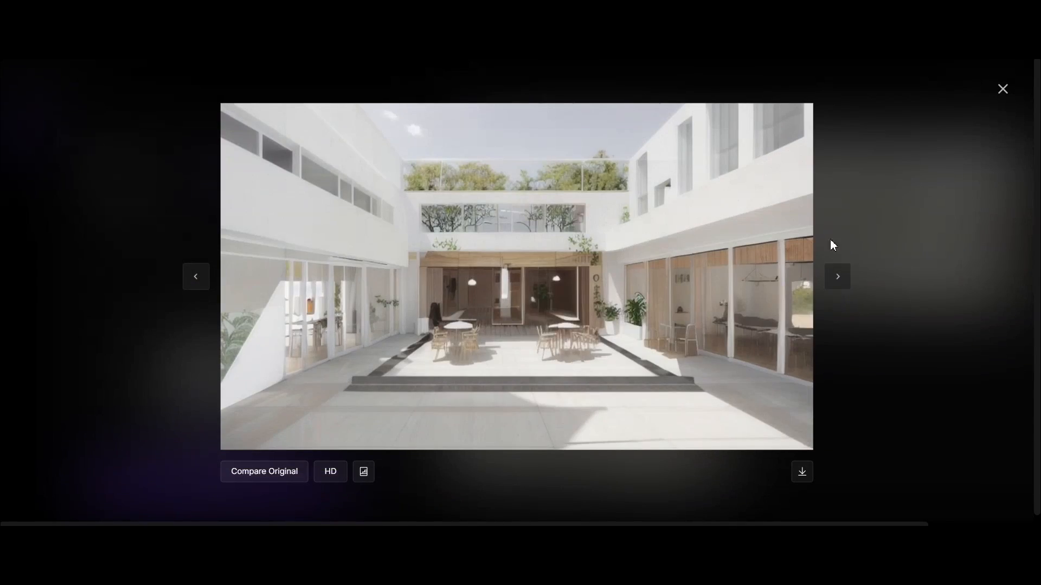
Dismiss the enlarged AI courtyard render lightbox in D5 Hi.
click(1002, 89)
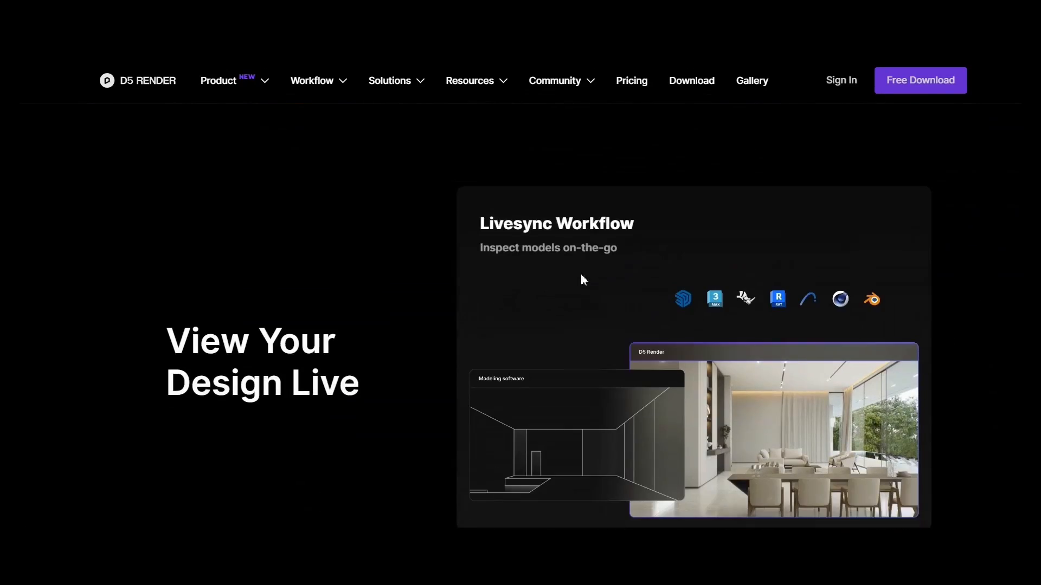
Browse the D5 Render homepage feature sections and open the AI Capabilities page (D5 Hi).
scroll(down, 3)
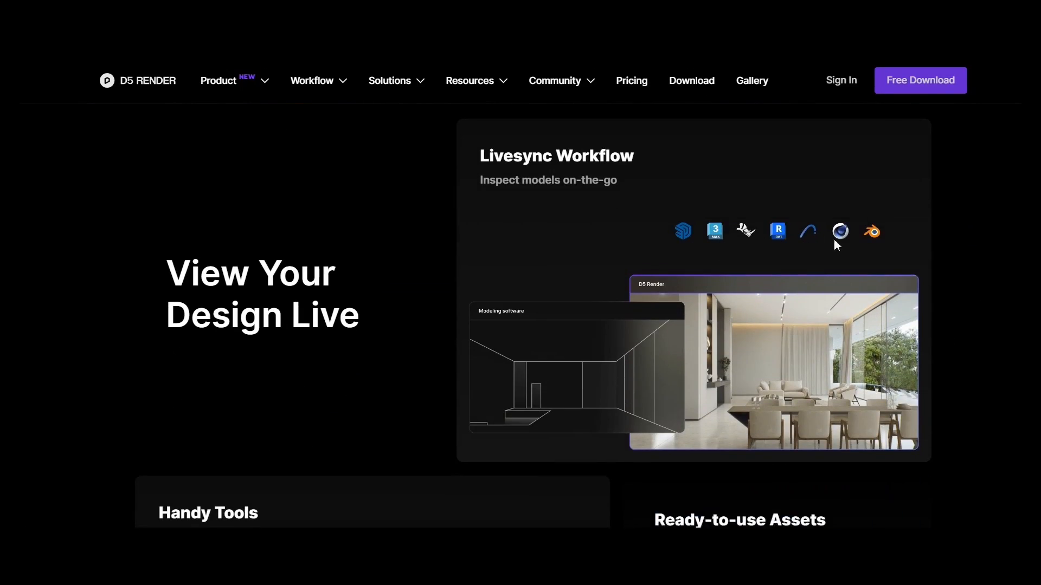
scroll(down, 3)
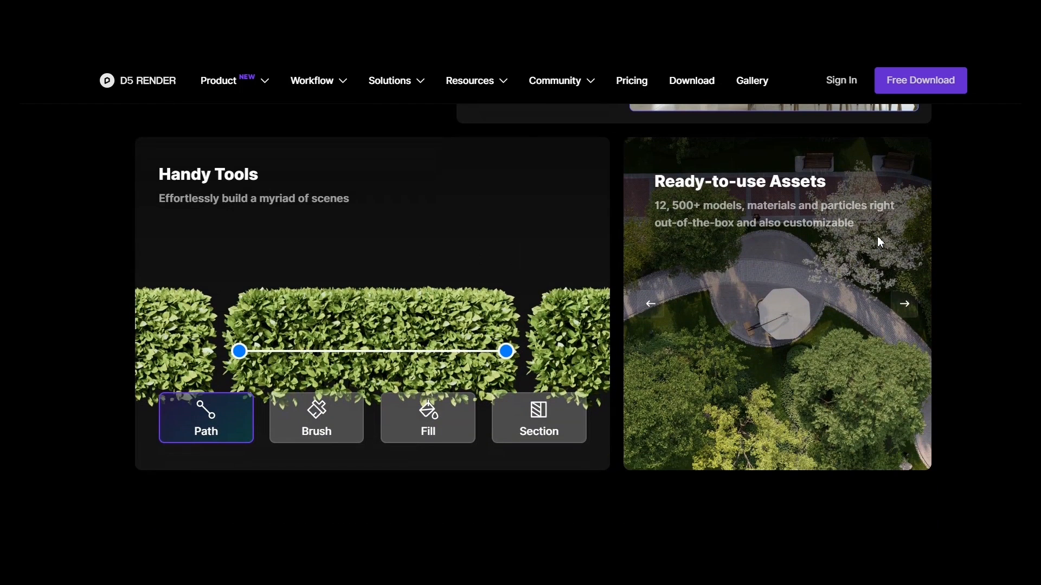
scroll(down, 3)
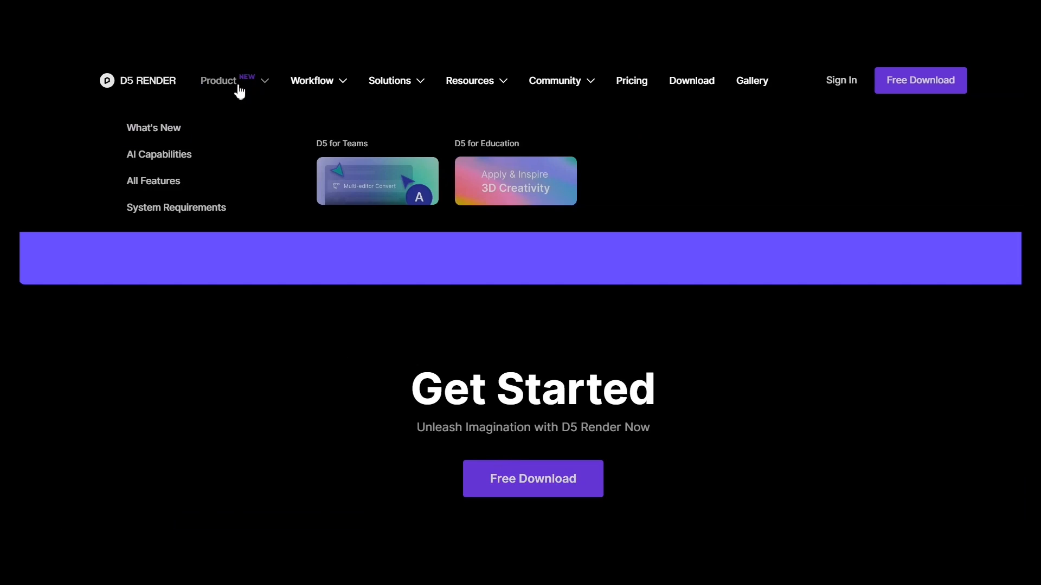
click(176, 208)
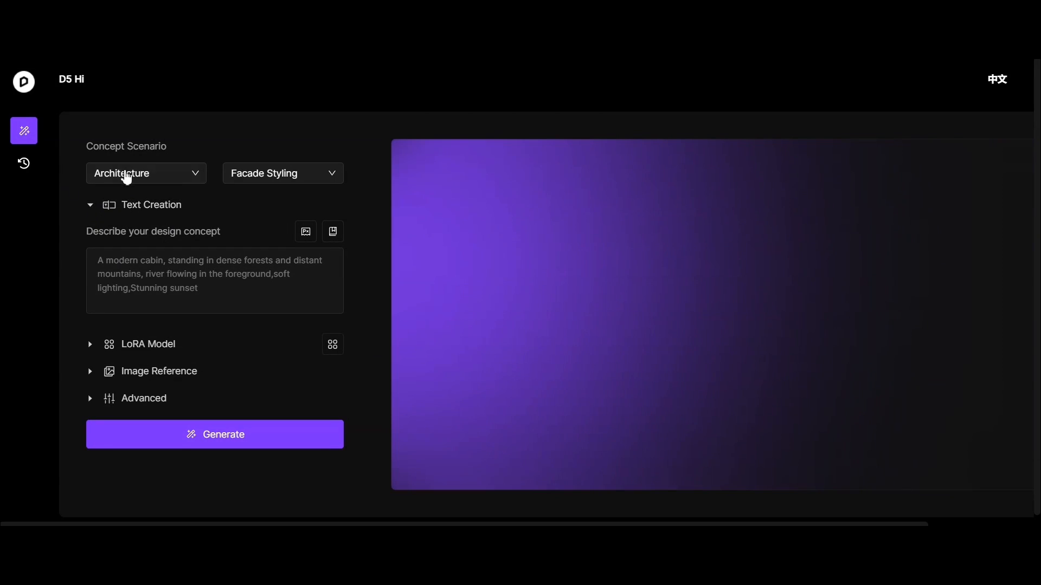
Choose Architecture > Facade Styling, add an exclusion field, and show the Prompt Lexicon.
click(147, 173)
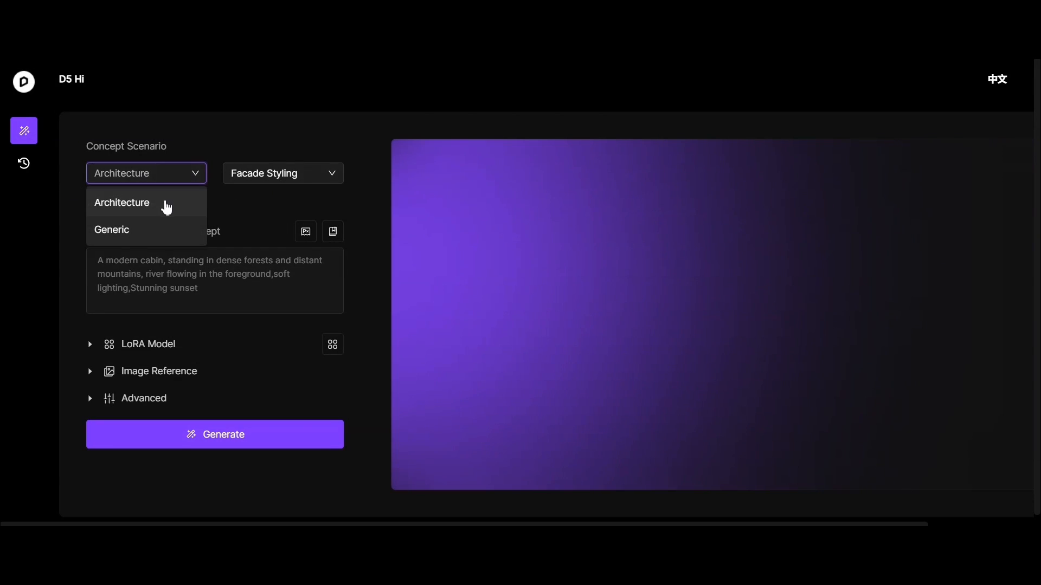
click(282, 174)
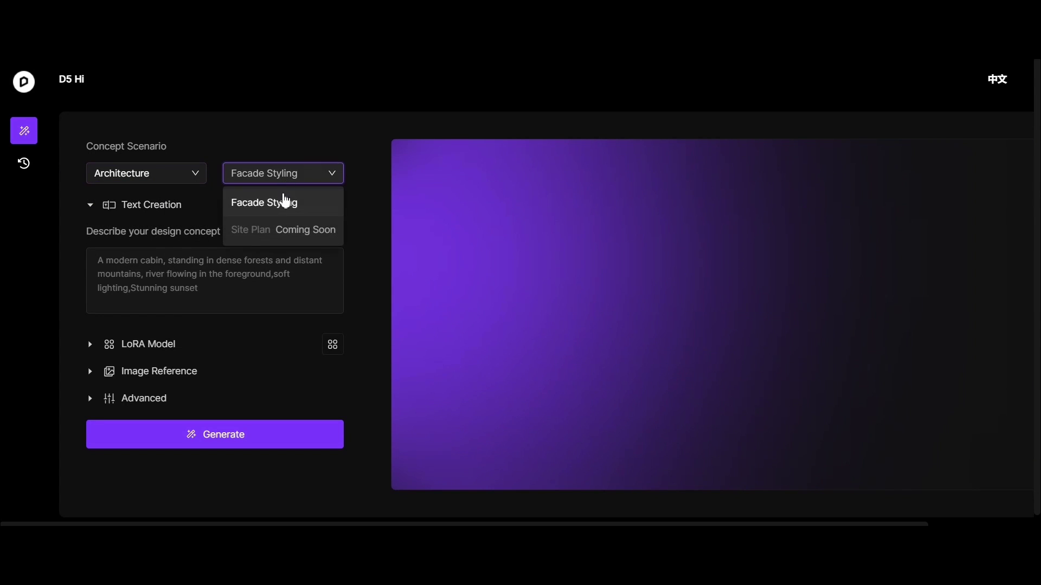
click(263, 202)
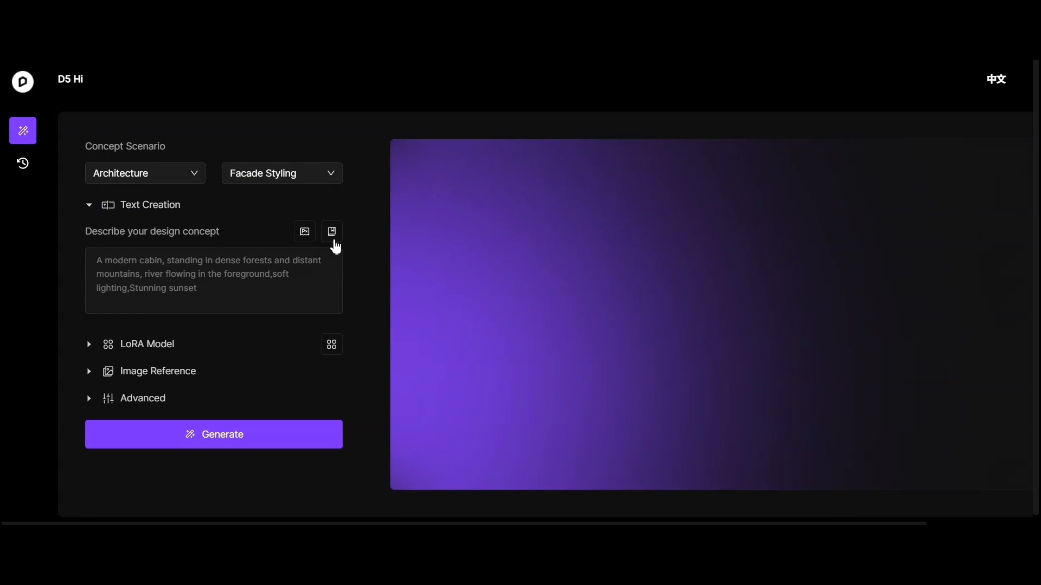
click(304, 232)
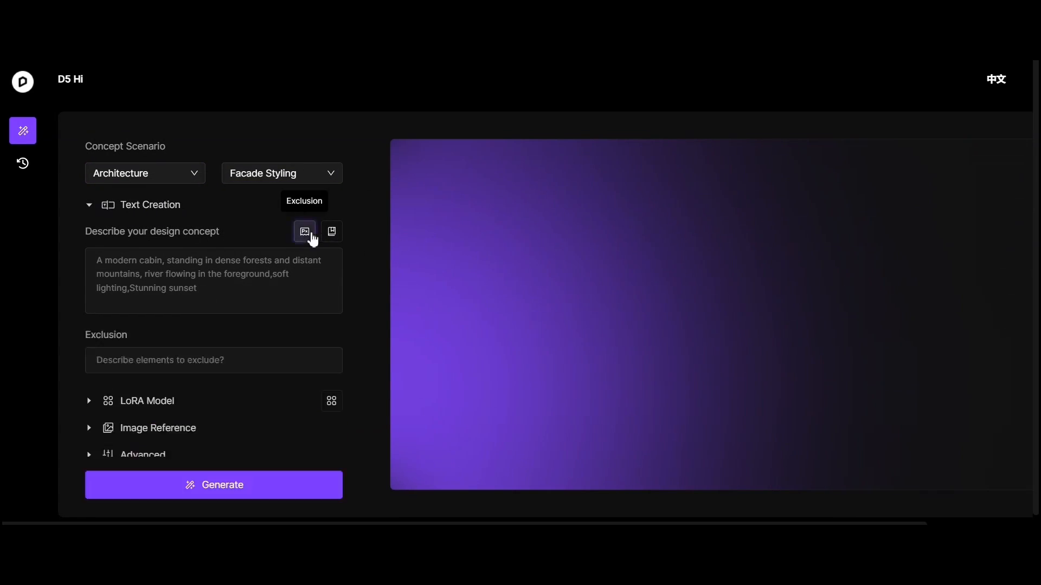
click(331, 231)
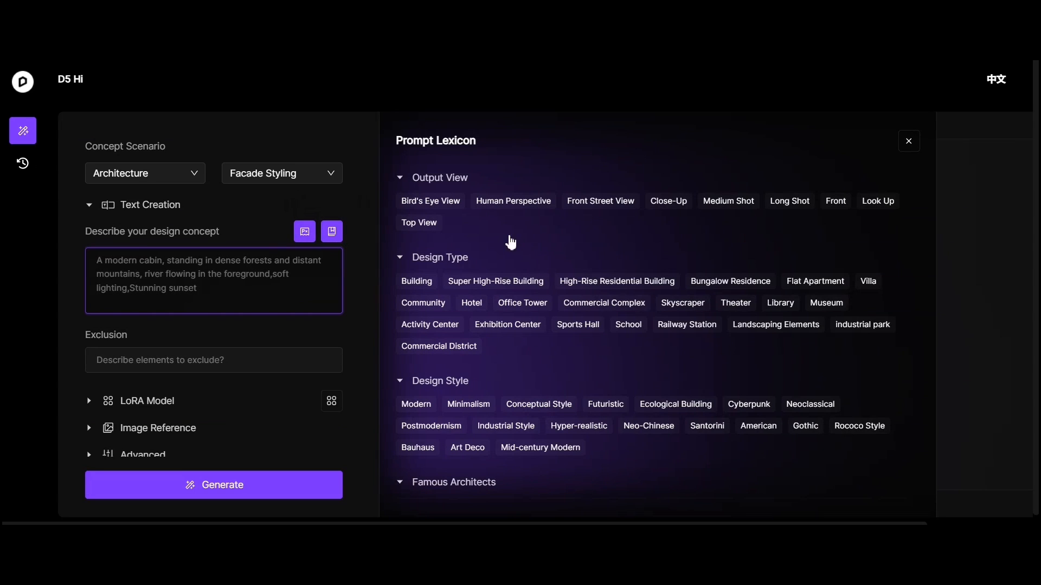
Build the café prompt with Human Perspective and plants, set output to 3, and generate.
click(513, 201)
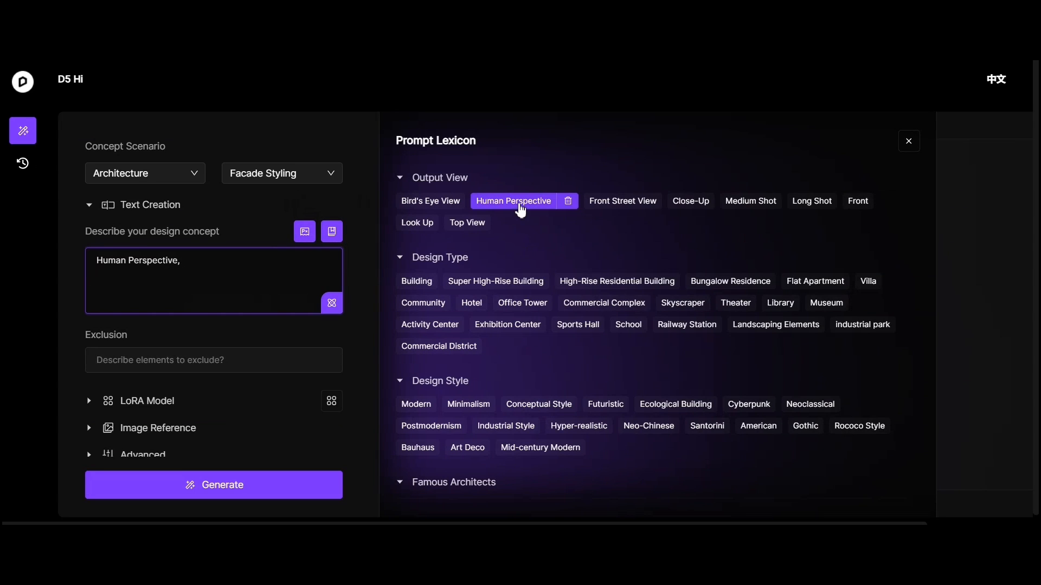
mouse_move(422, 415)
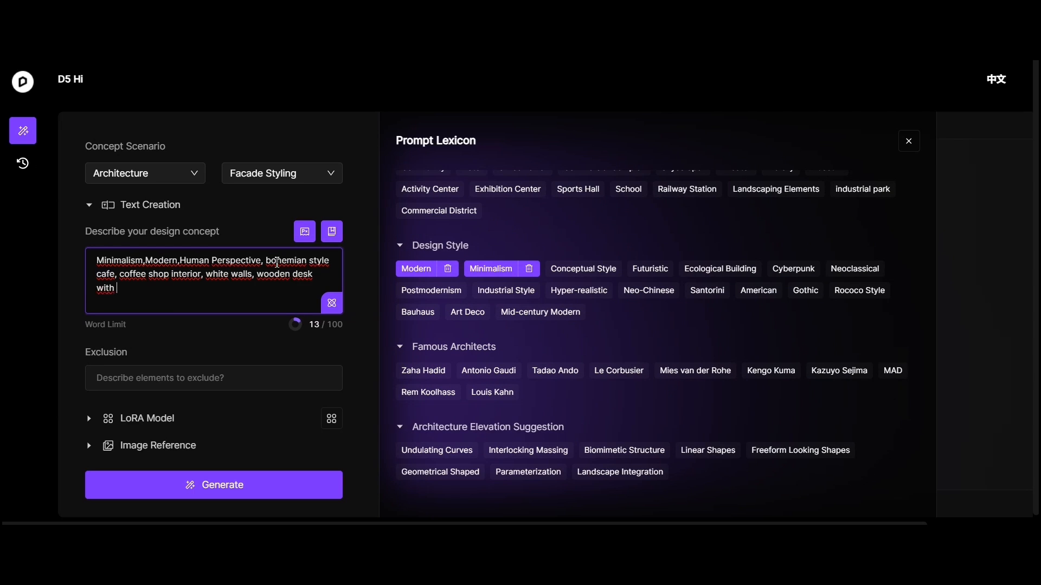
text(plant)
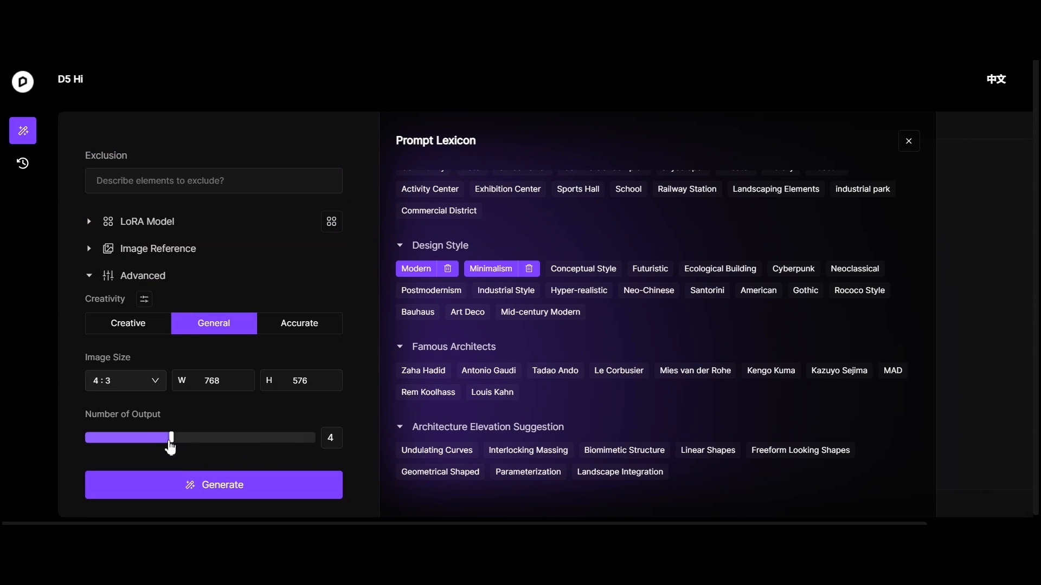
drag(171, 437, 141, 438)
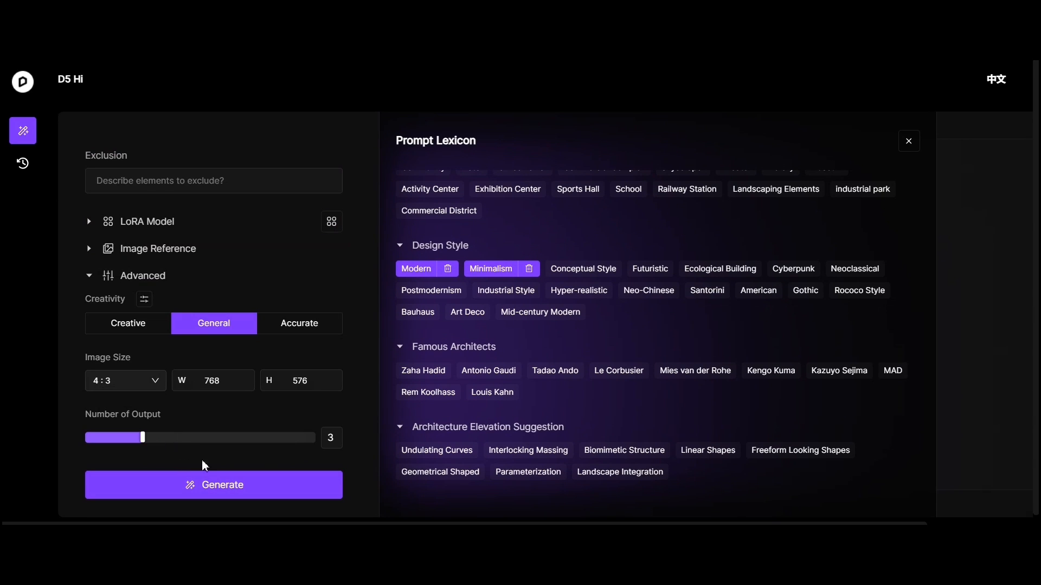
mouse_move(146, 333)
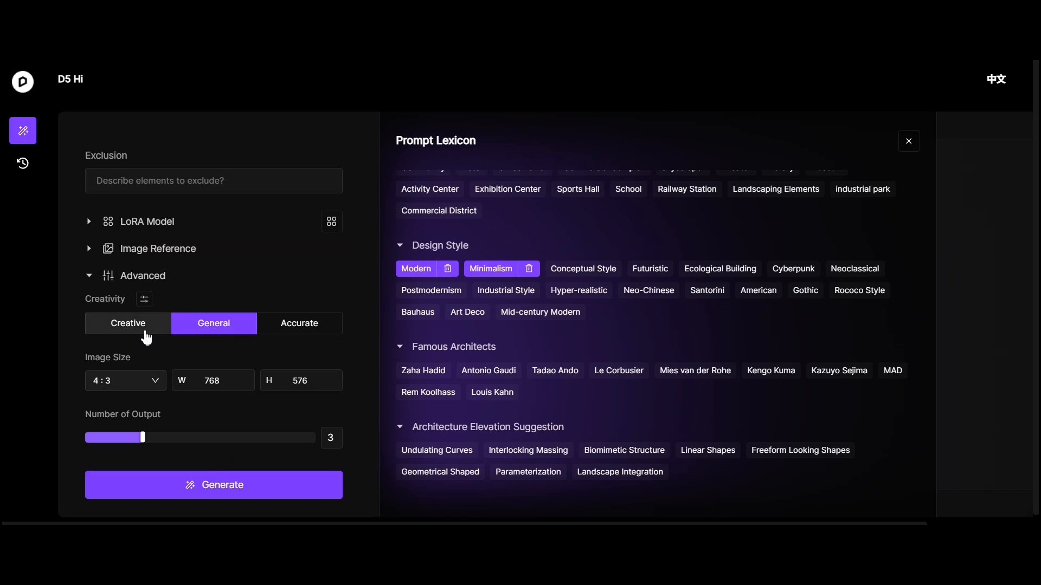
click(213, 485)
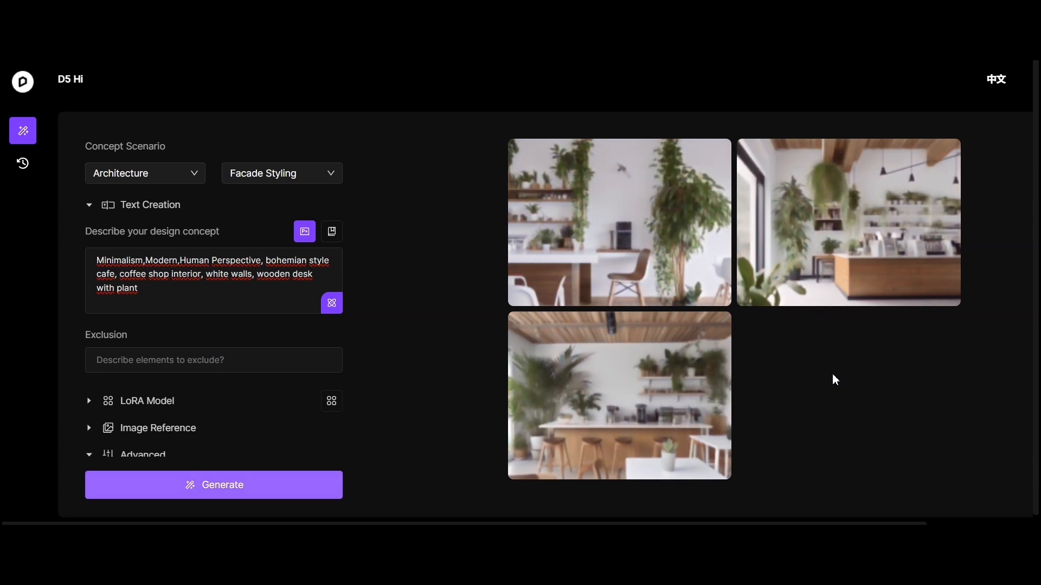
Enlarge the café results, upscale the bar-counter image to HD, then close the preview.
click(619, 224)
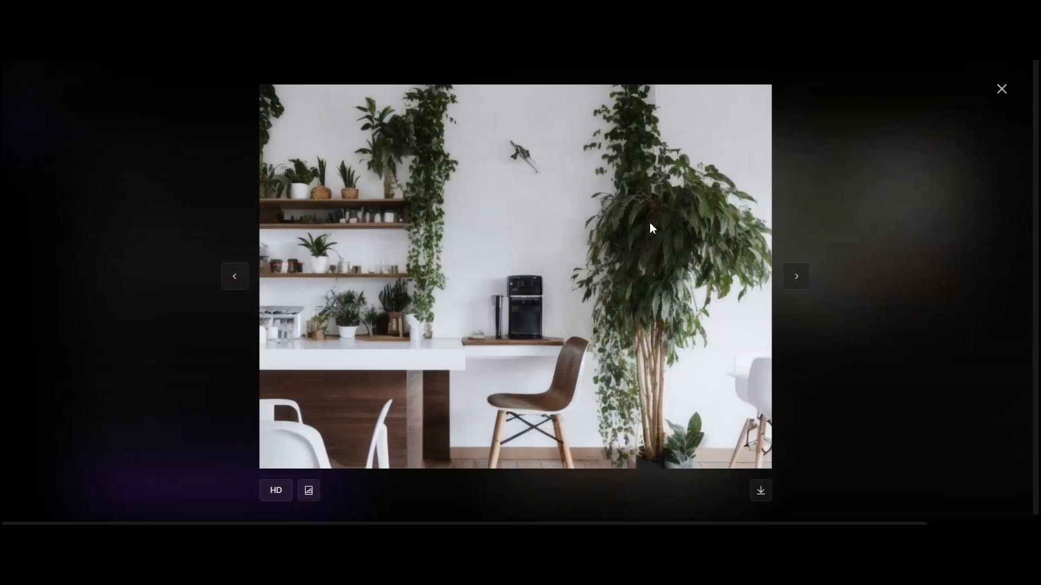
mouse_move(795, 287)
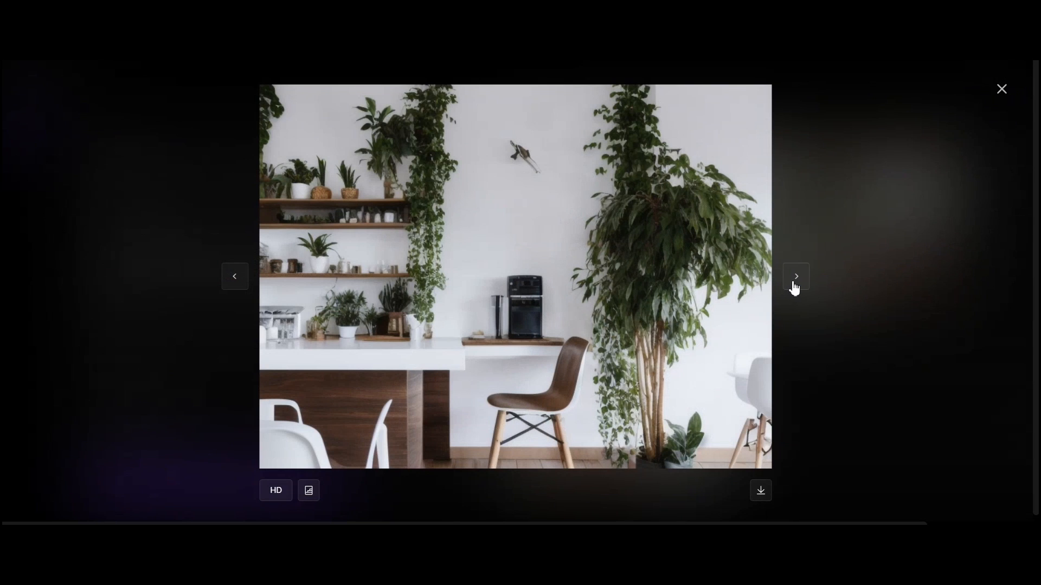
click(795, 276)
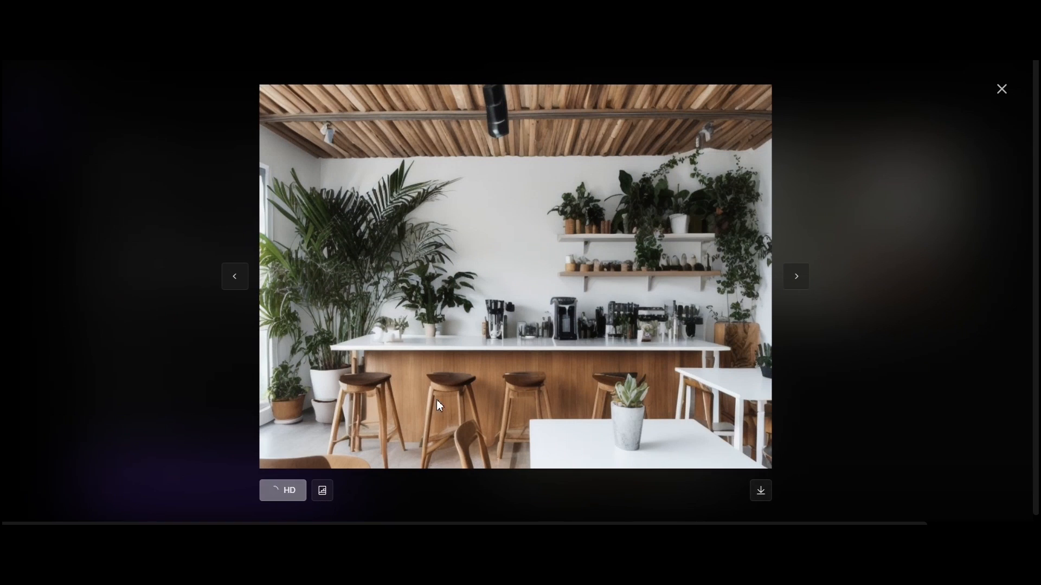
click(283, 491)
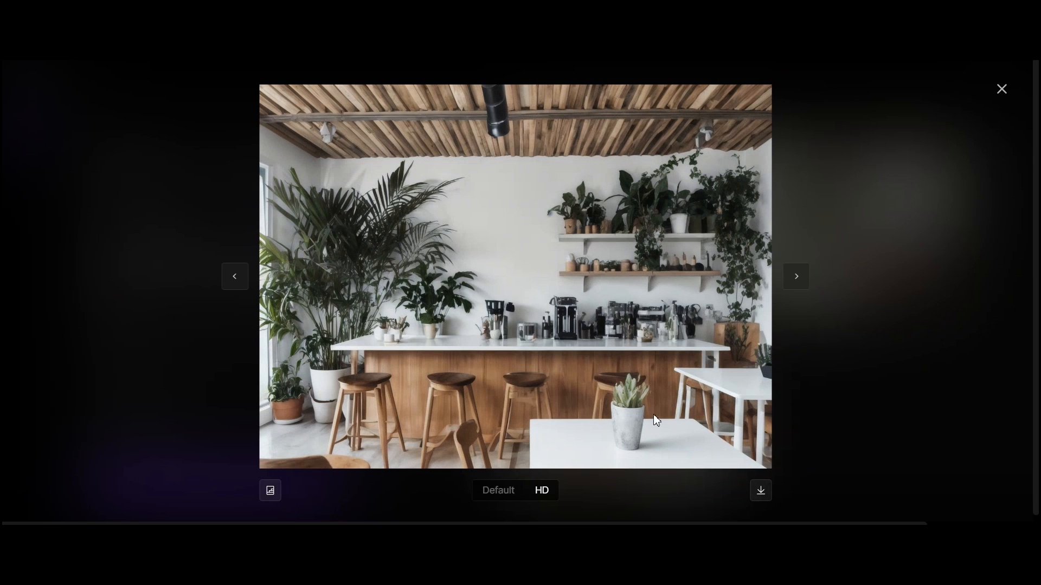
click(1001, 89)
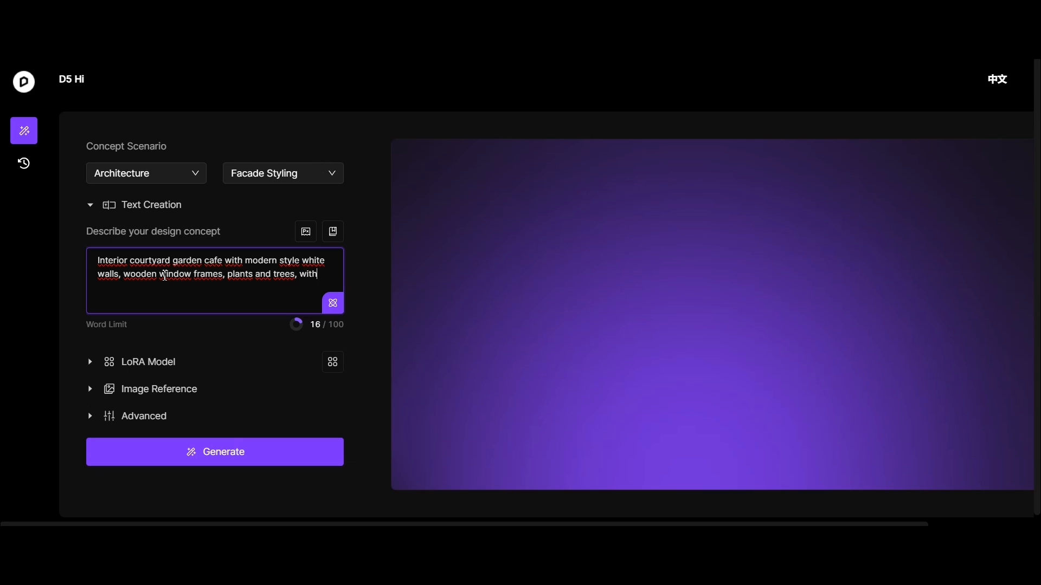
Finish the courtyard landscape prompt, set three outputs, and add the zarch_illustration LoRA.
text(landscape)
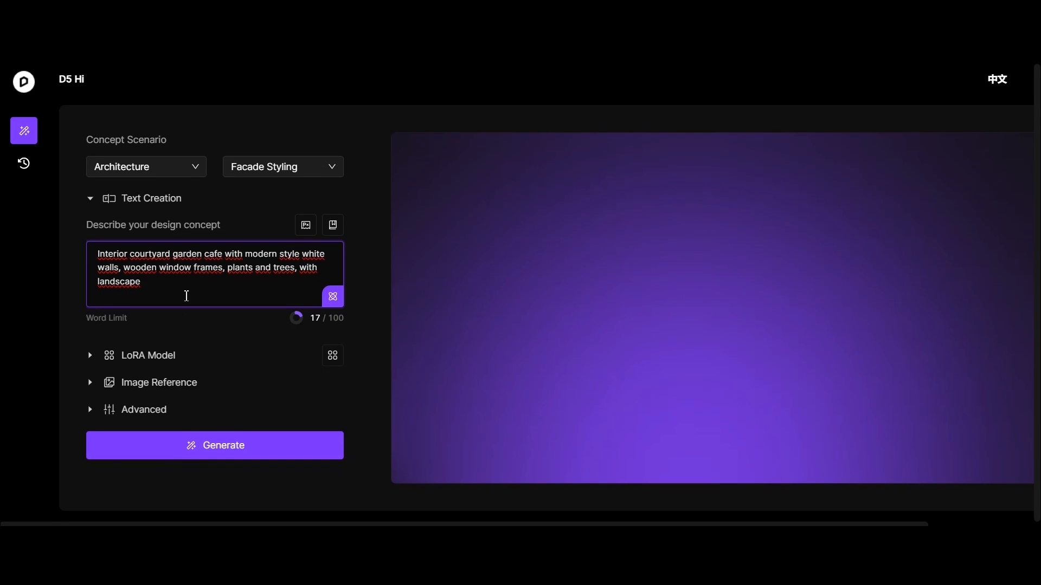
click(90, 356)
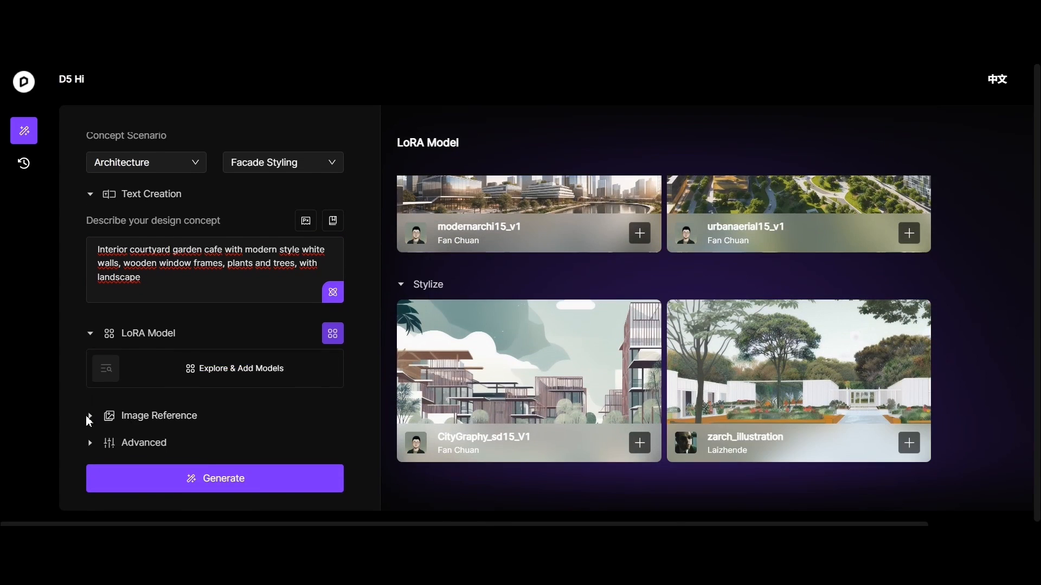
click(91, 415)
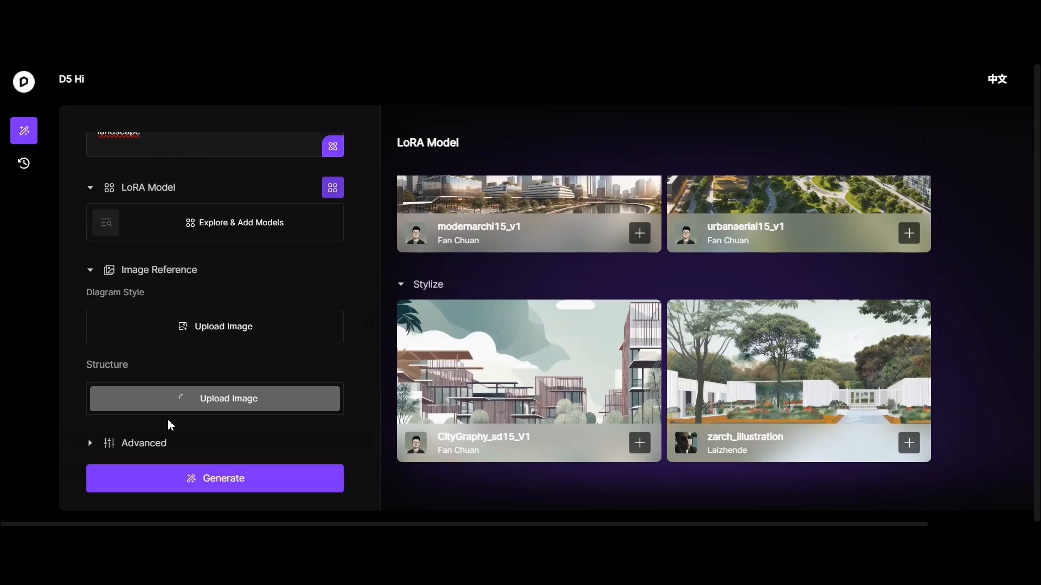
click(215, 398)
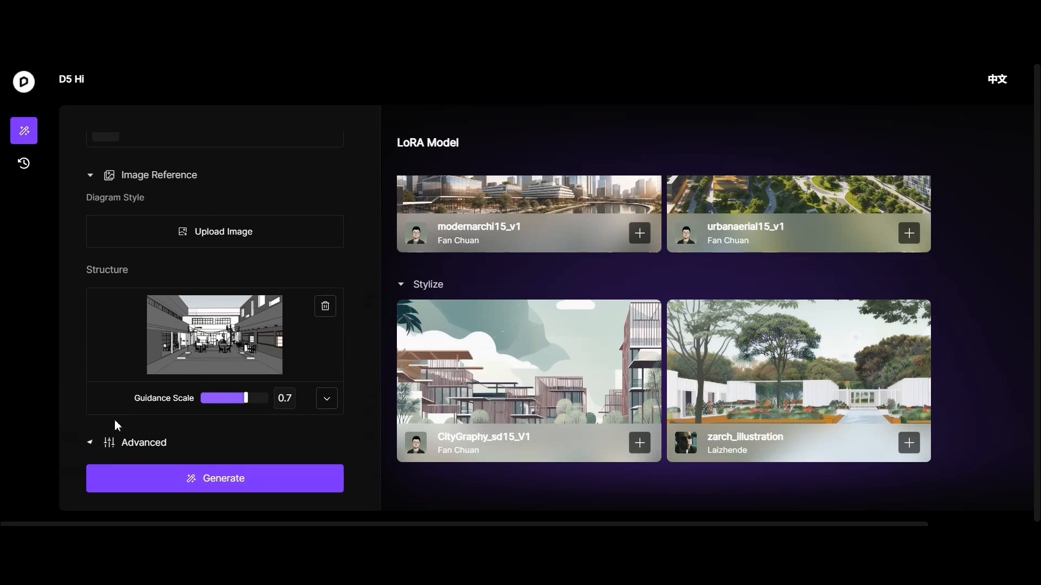
click(144, 442)
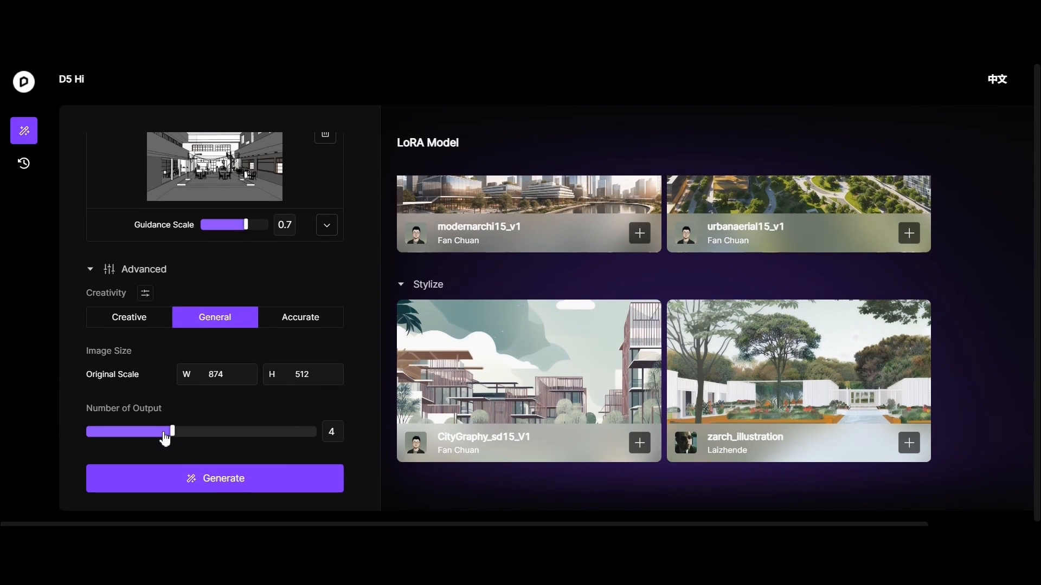
drag(166, 431, 148, 432)
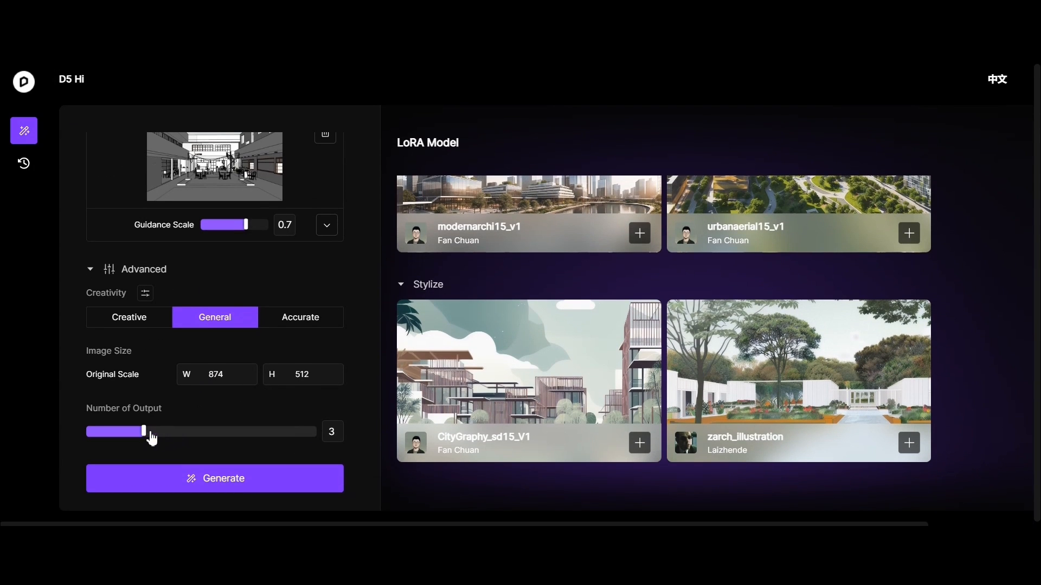
click(300, 318)
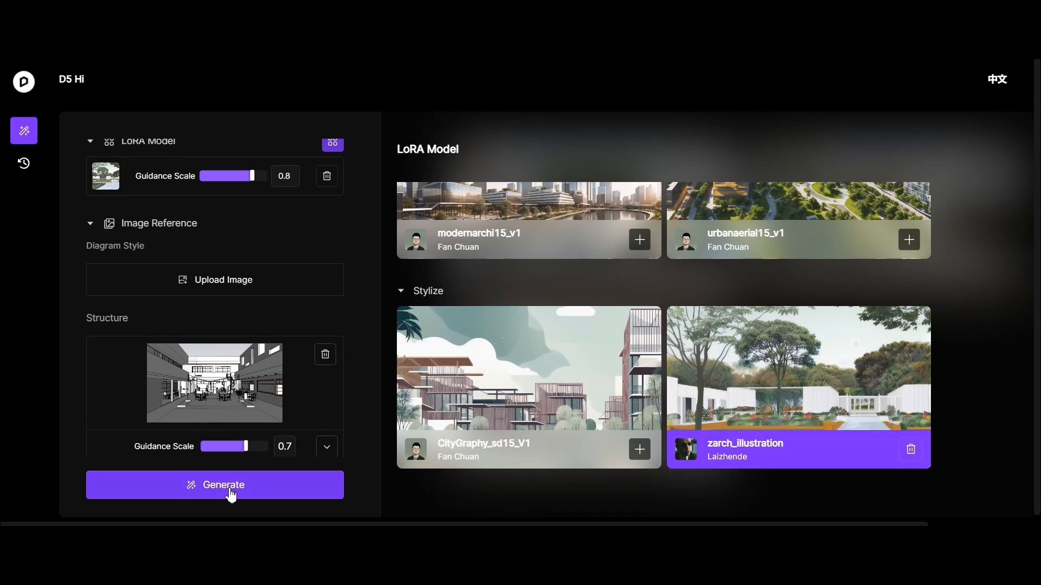
Generate three courtyard café renders and page through them enlarged.
click(214, 485)
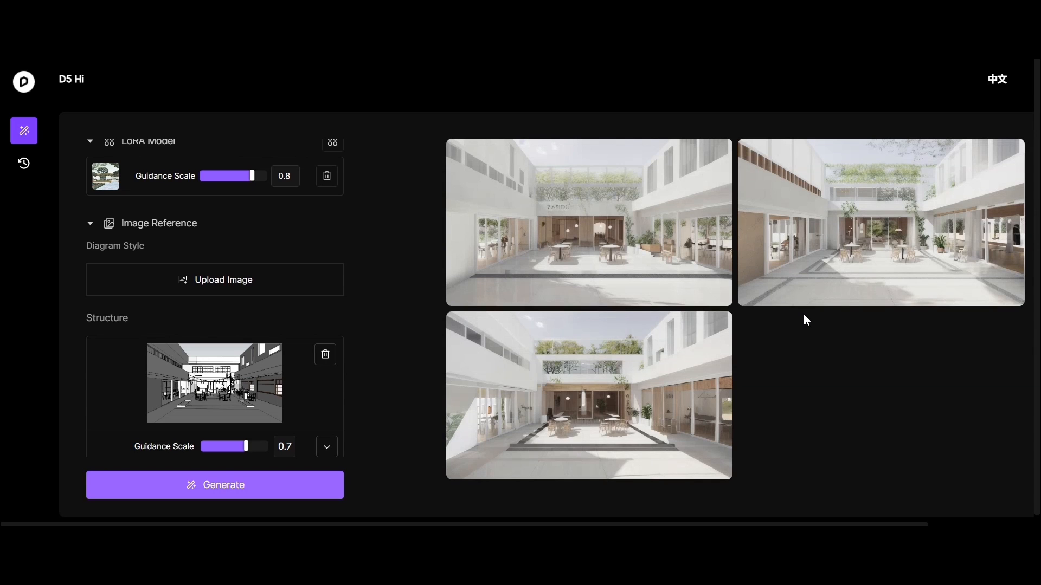
click(588, 222)
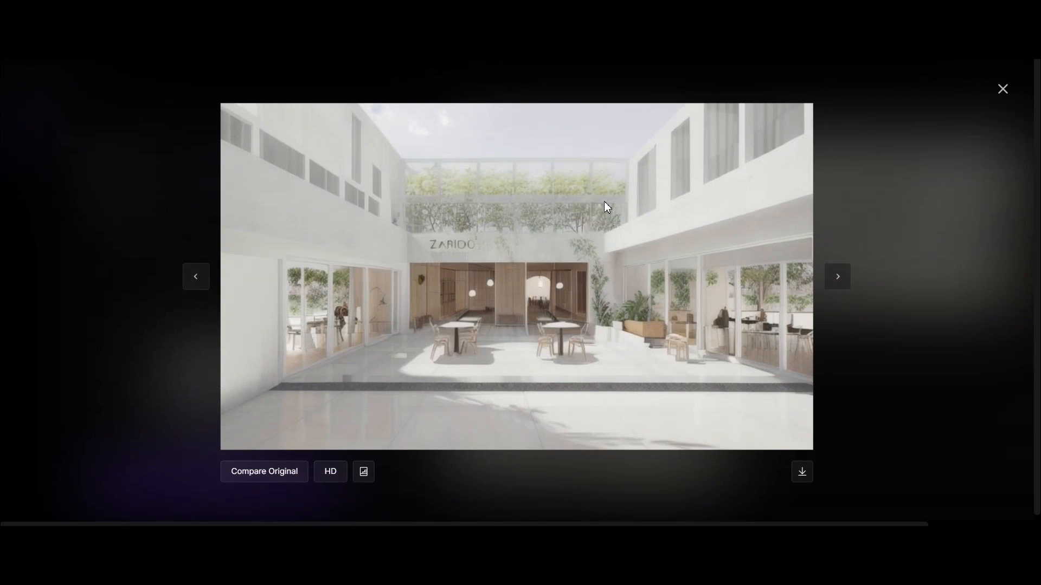
click(837, 276)
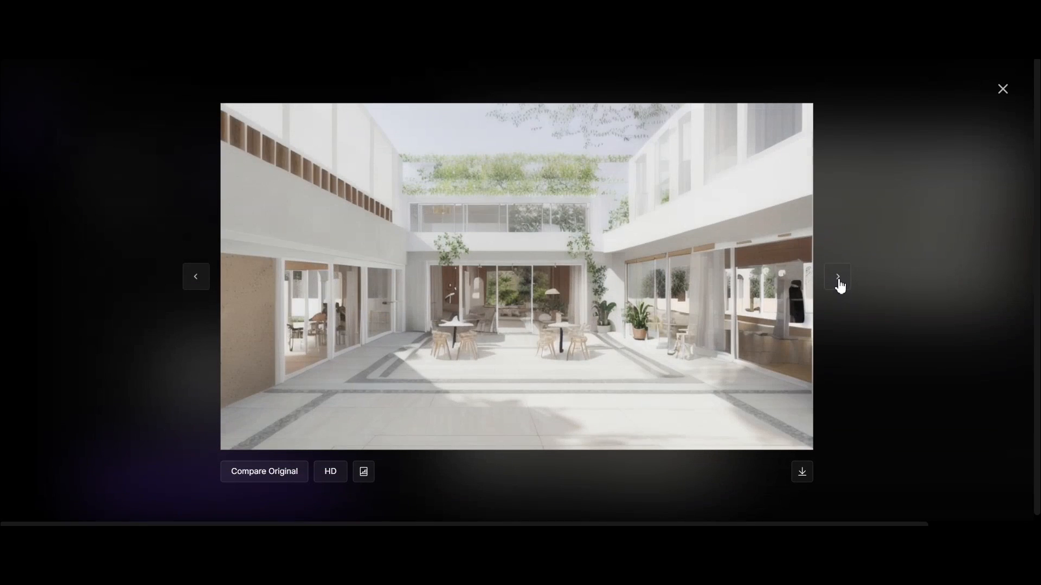
click(837, 277)
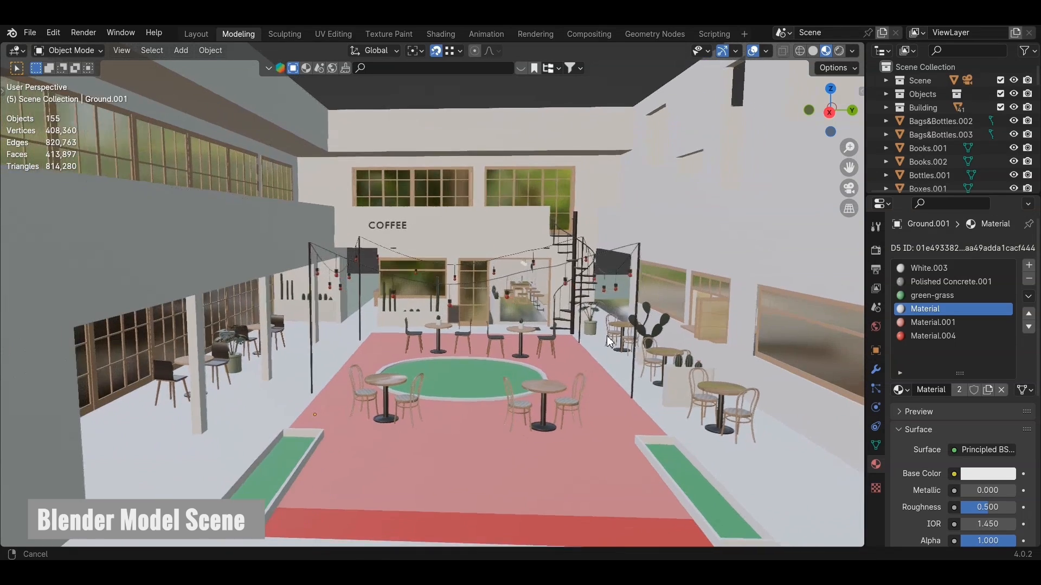
Move the Blender view in on the COFFEE counter and spiral staircase.
drag(609, 342, 531, 452)
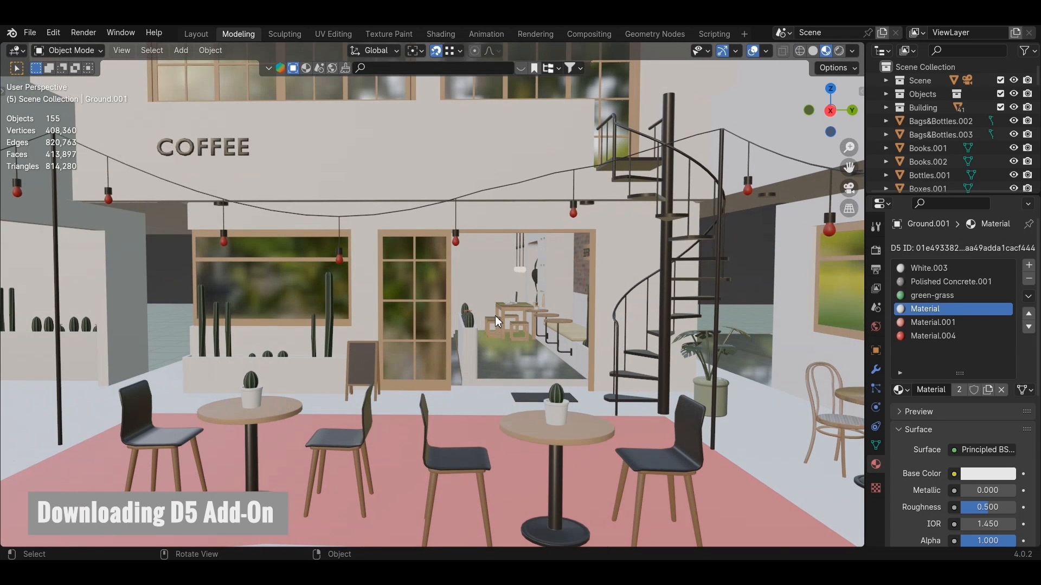
Open Blender Preferences from the Edit menu to install the D5 add-on.
click(53, 32)
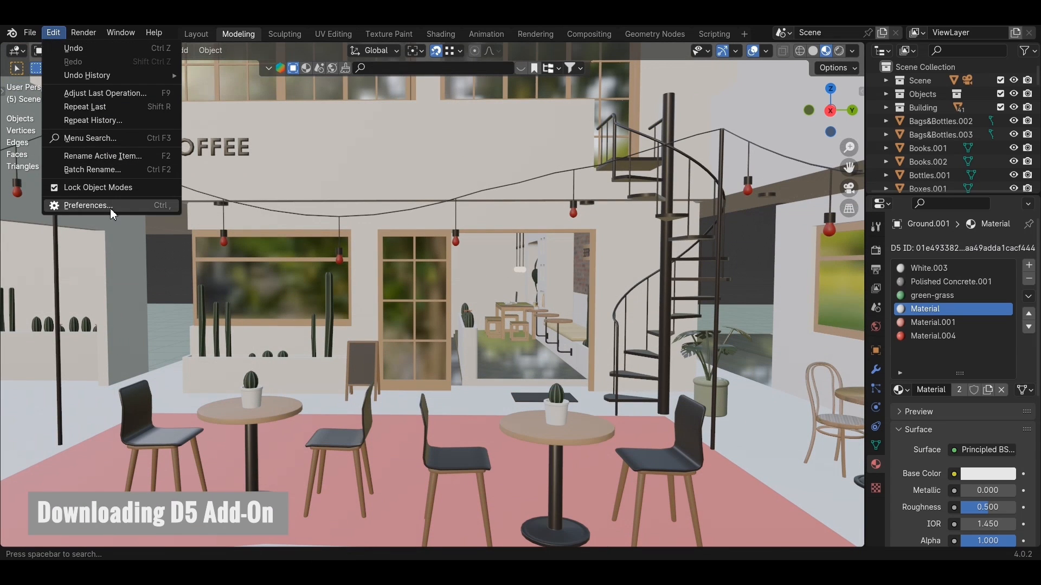
click(88, 206)
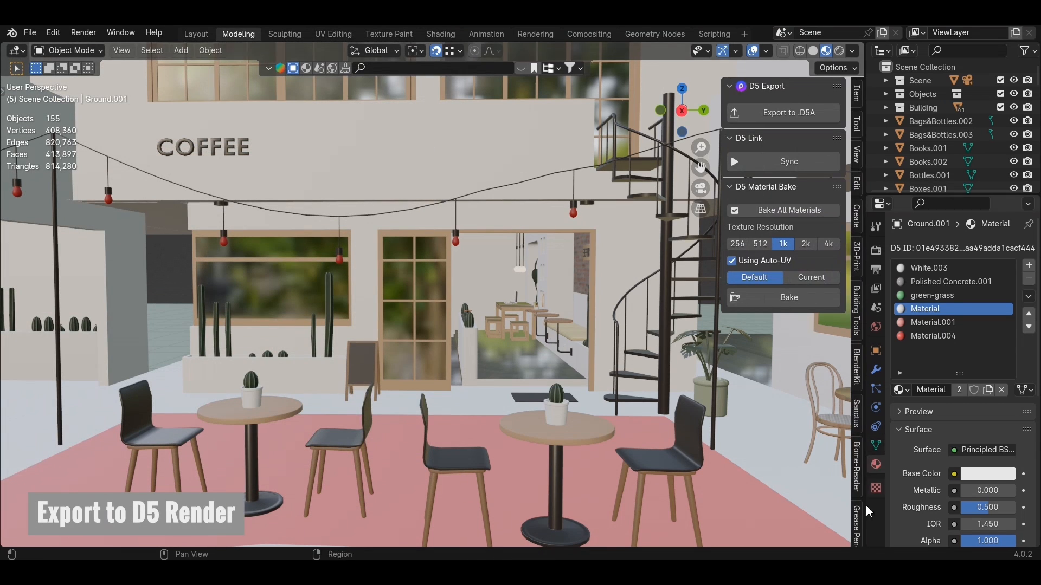
mouse_move(779, 94)
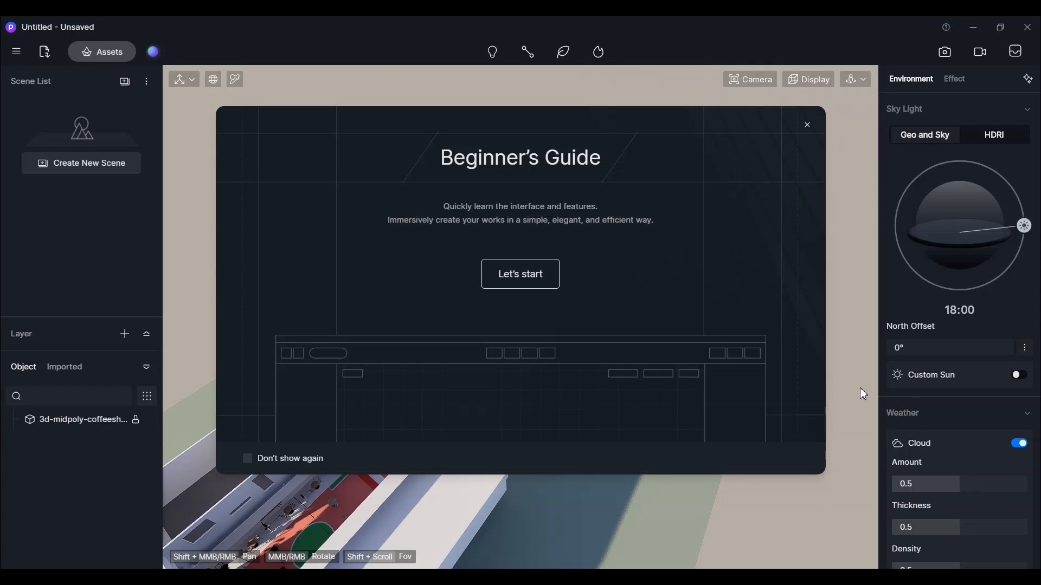
Start D5 Render's beginner's guide, page forward, and close it.
click(520, 274)
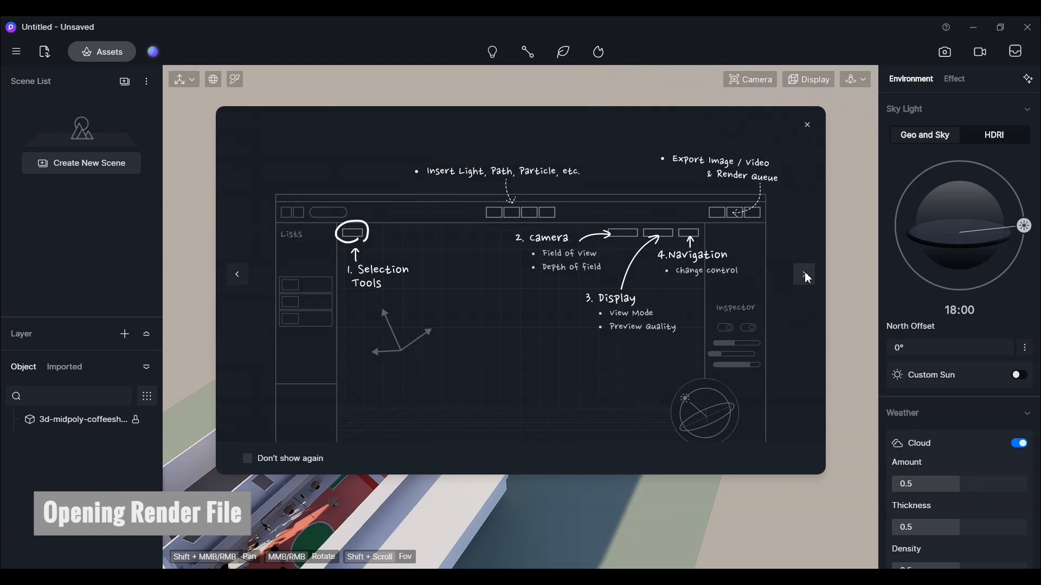
click(804, 275)
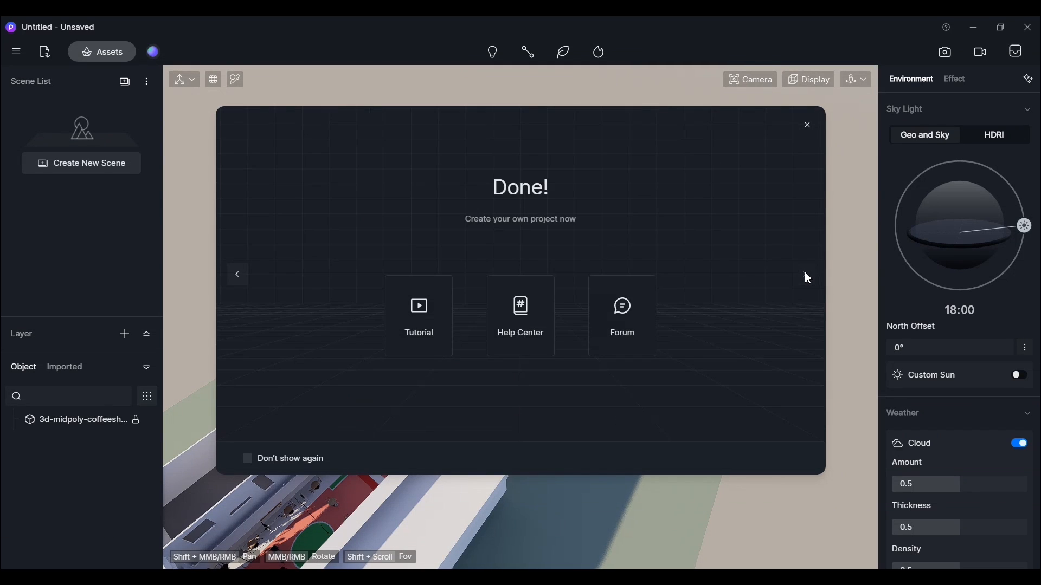
click(807, 125)
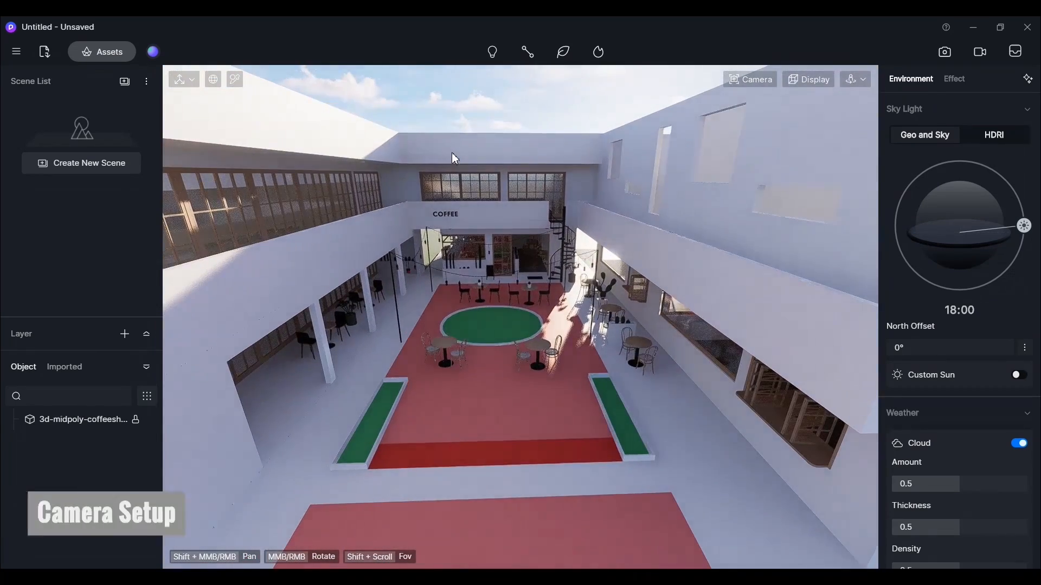
Switch the camera to Two-point Perspective for an eye-level view facing the coffee counter.
click(750, 79)
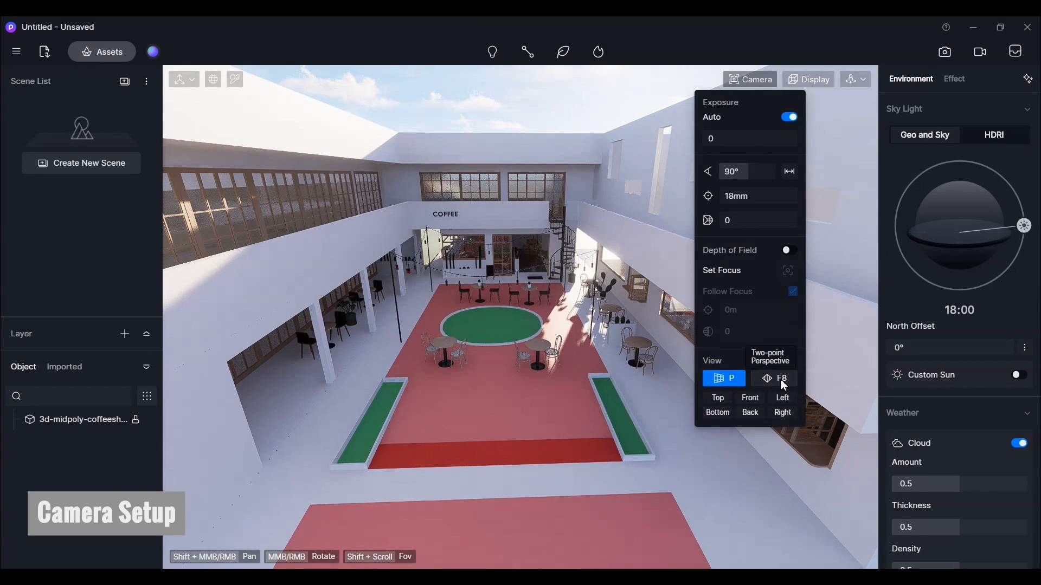
click(774, 378)
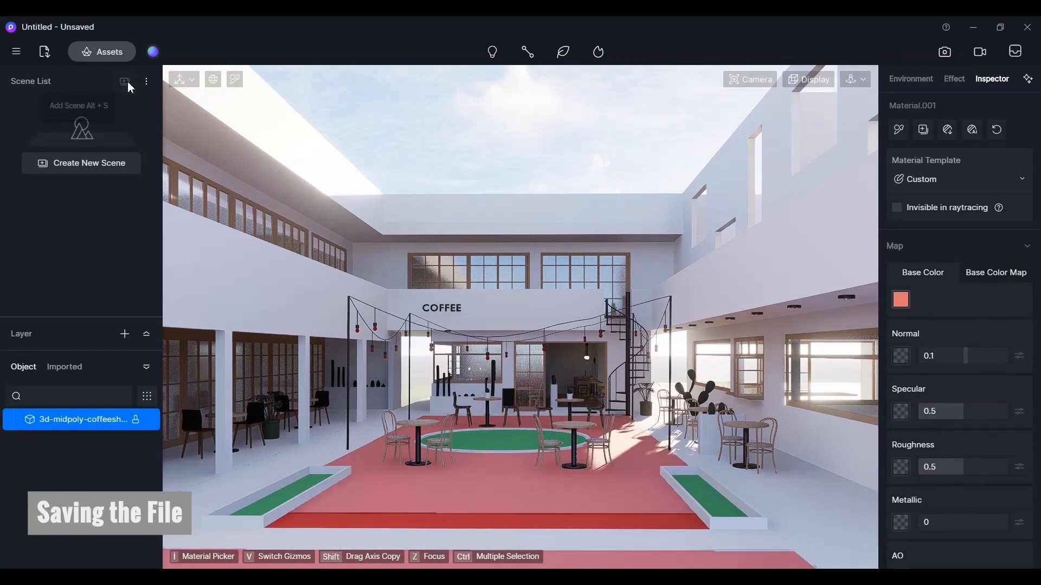
Add the eye-level courtyard view as Scene 1 and save the project as Untitled 1.
click(125, 82)
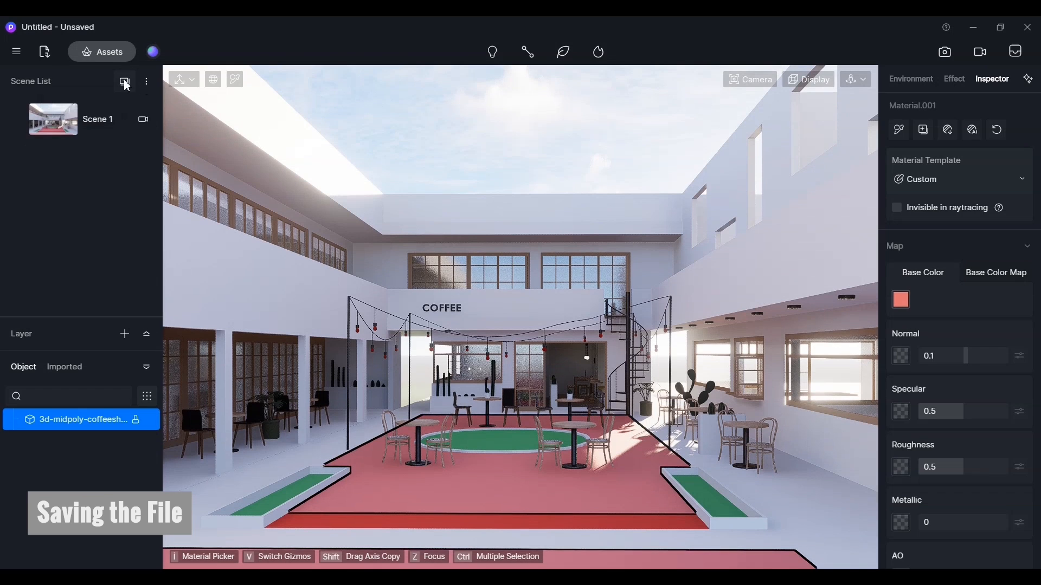
mouse_move(135, 88)
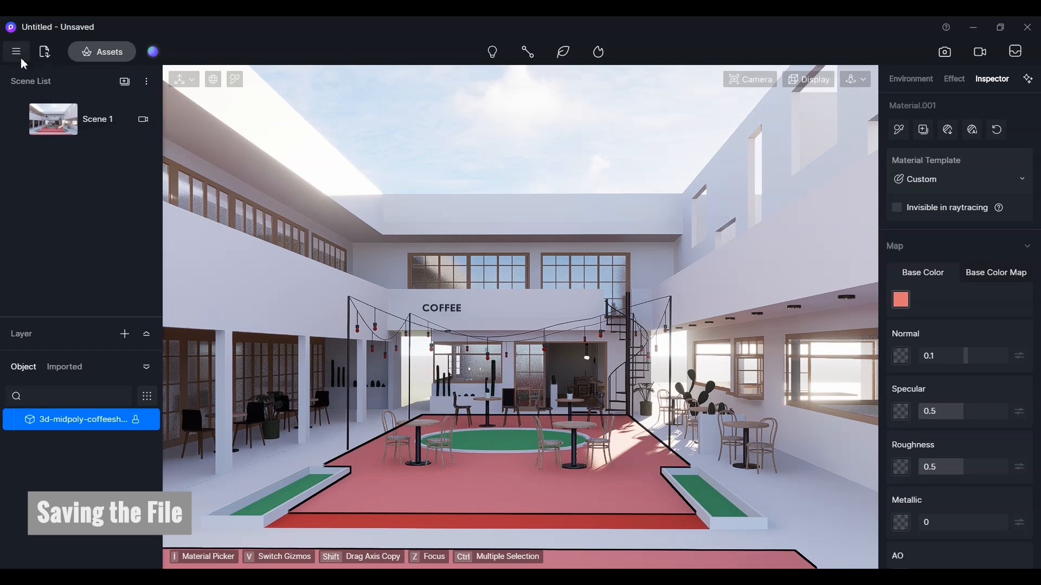
click(15, 51)
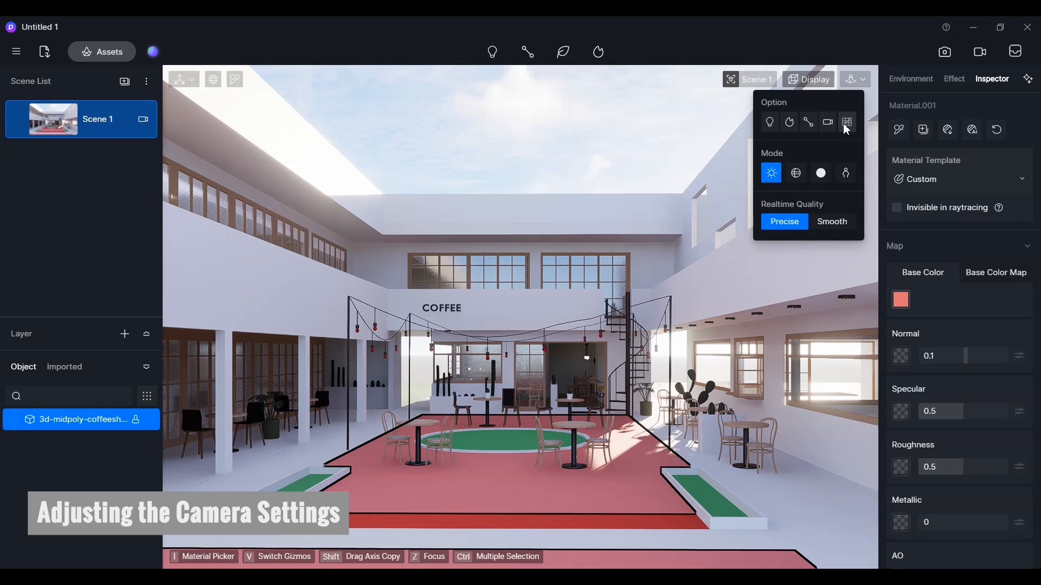
Switch navigation to Walk mode, reposition the view, and add it as Scene 2.
click(847, 121)
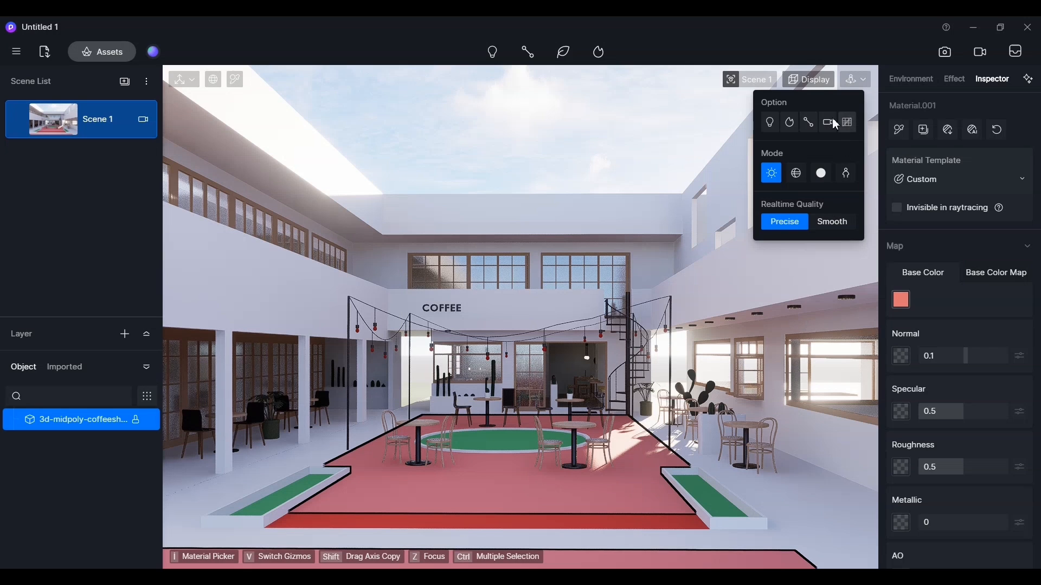
click(854, 78)
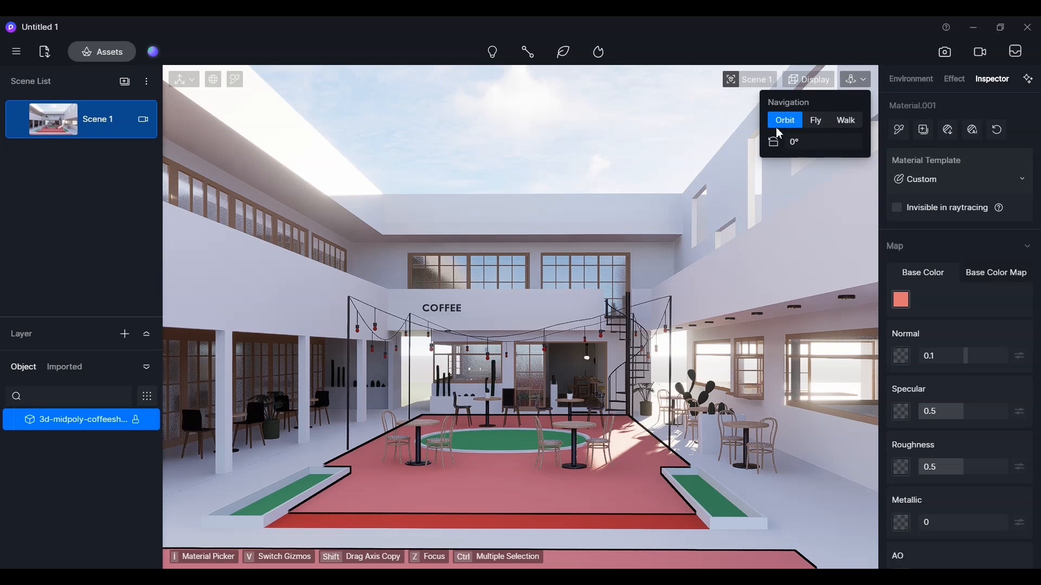
click(845, 120)
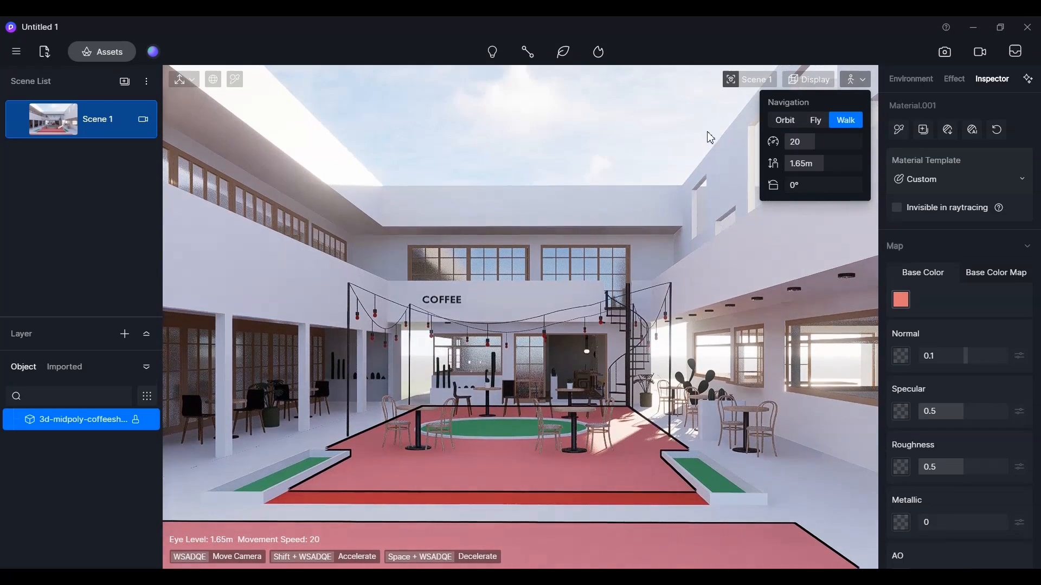
click(731, 80)
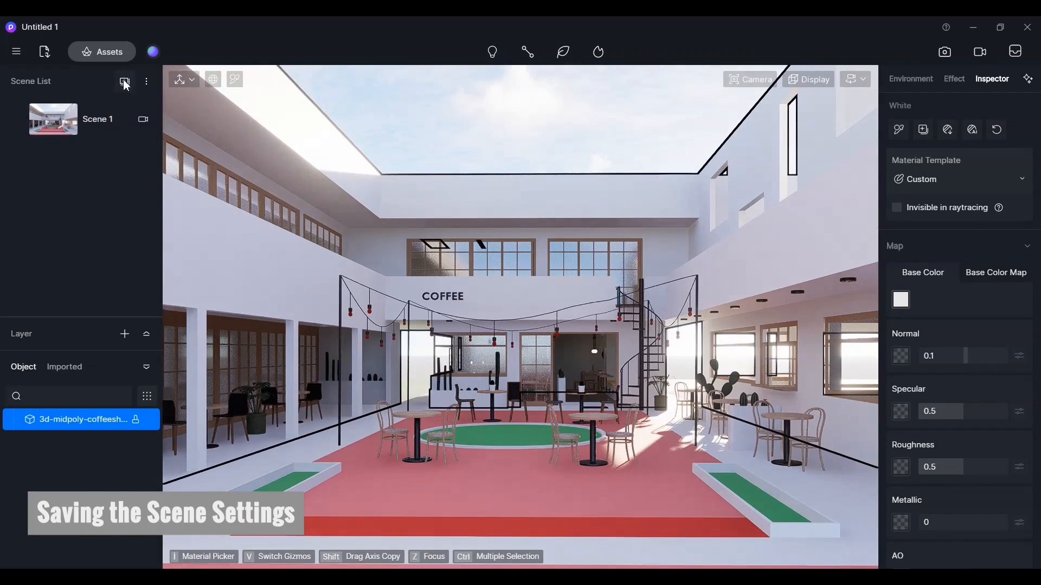
click(125, 81)
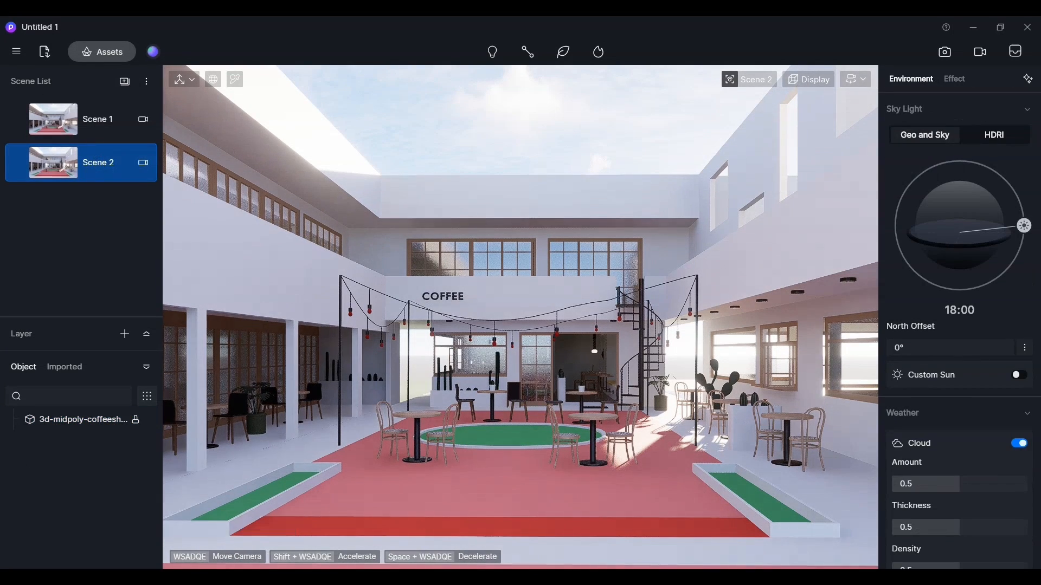
click(904, 109)
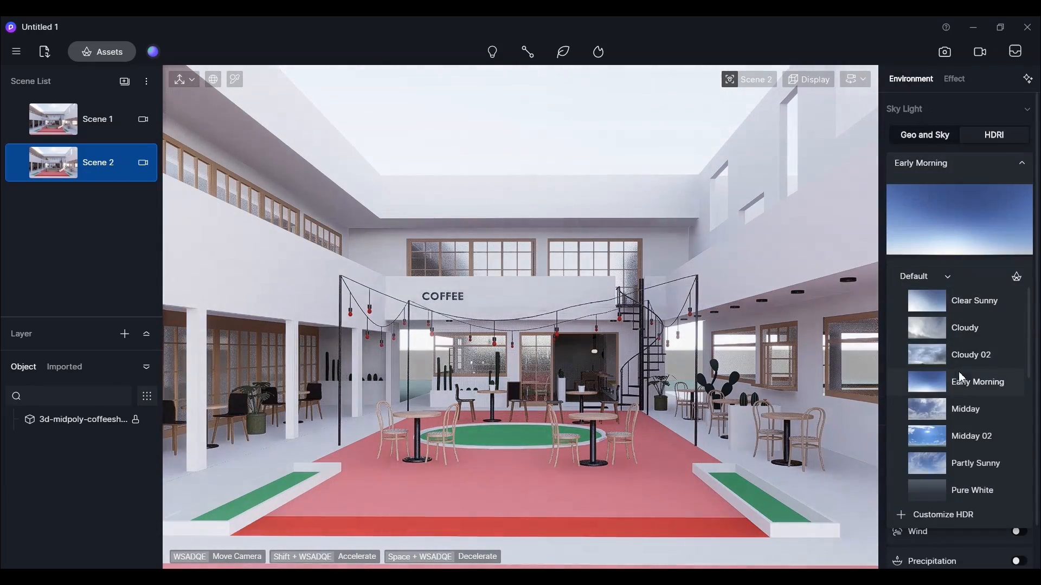
Try a sunset sky and the 429-hdri-skies-com_8k HDRI, then settle on Partly Sunny.
click(964, 328)
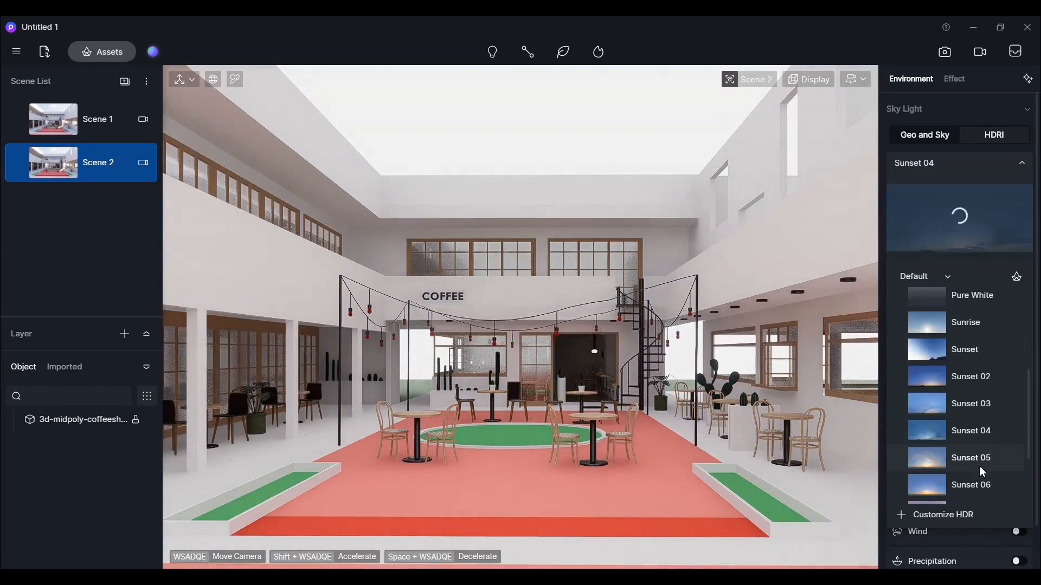
click(975, 313)
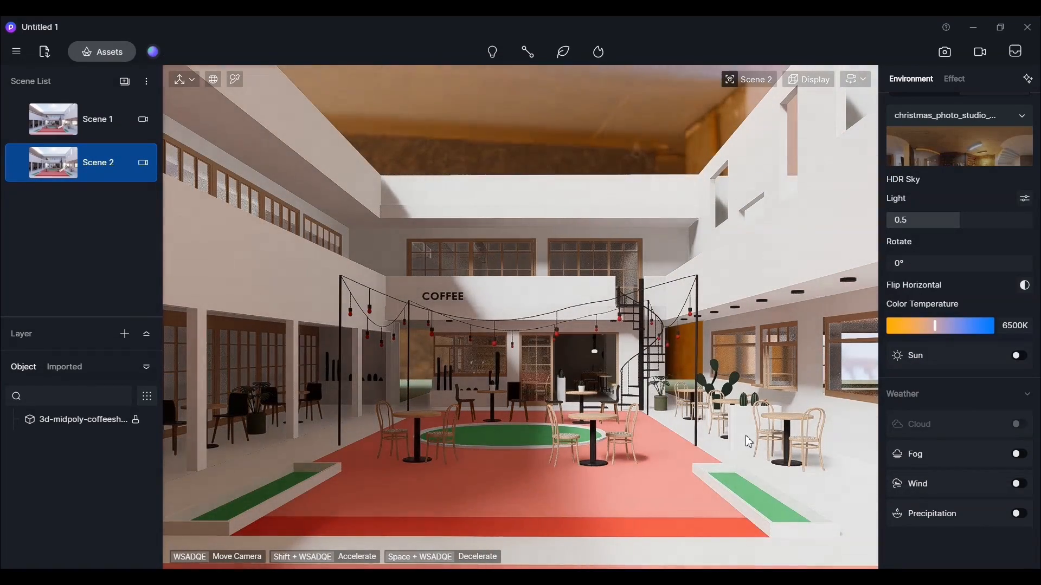
click(959, 115)
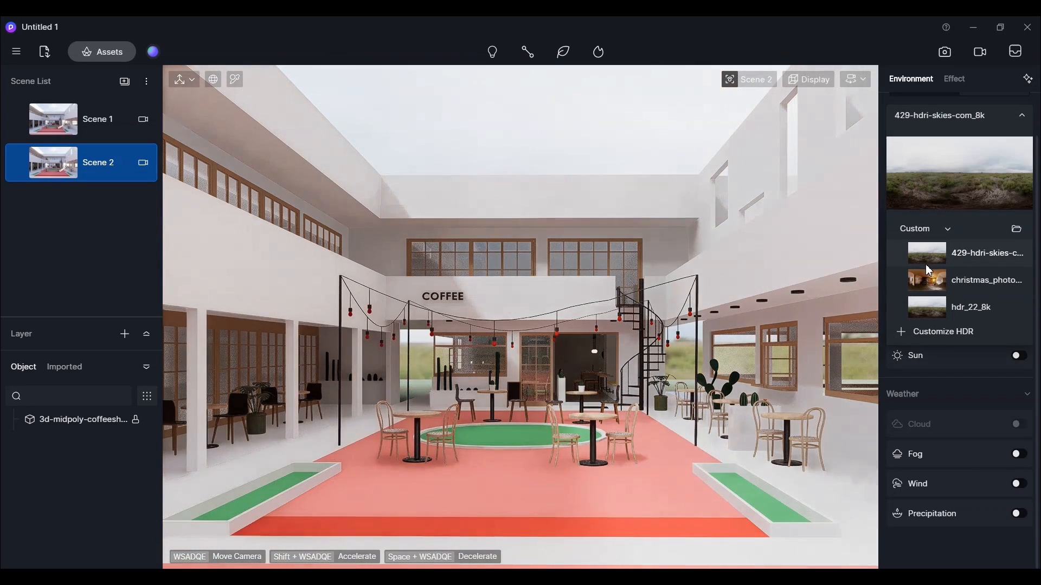
click(919, 229)
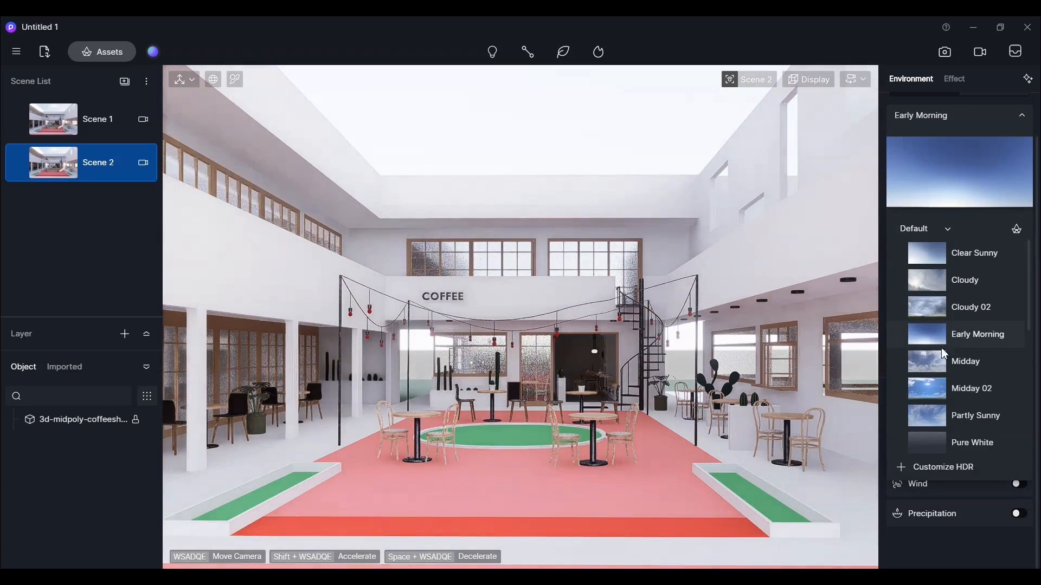
click(975, 415)
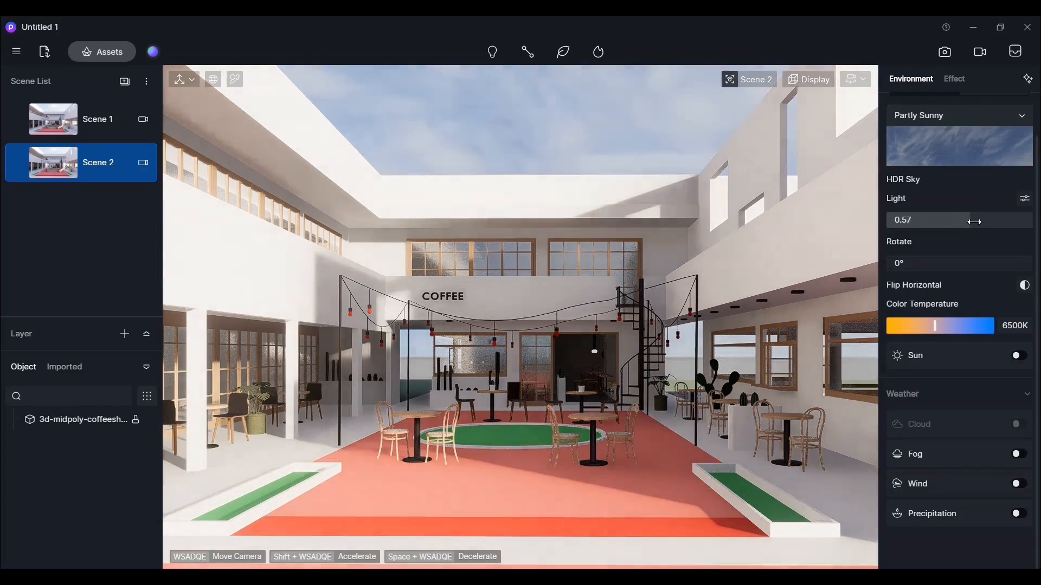
Raise the sky light to 0.59, rotate the sky to 290°, and enable the sun.
drag(899, 263, 942, 263)
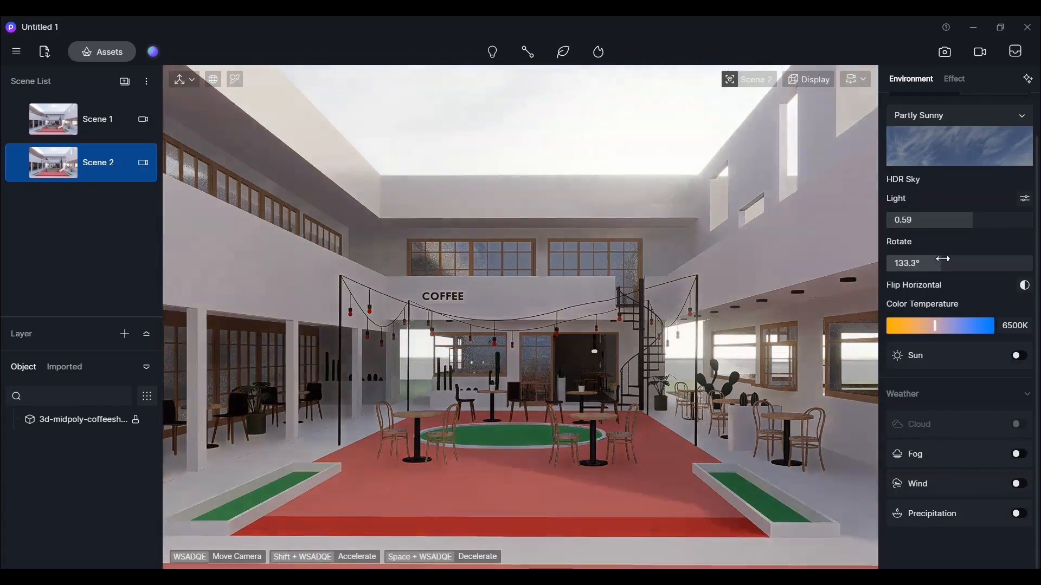
drag(936, 263, 1012, 270)
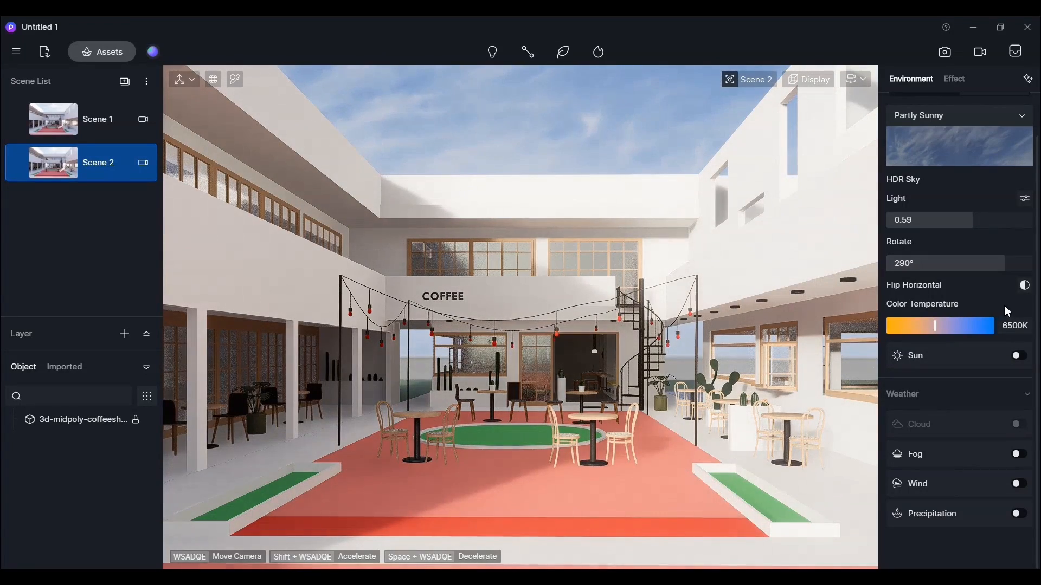
click(1019, 356)
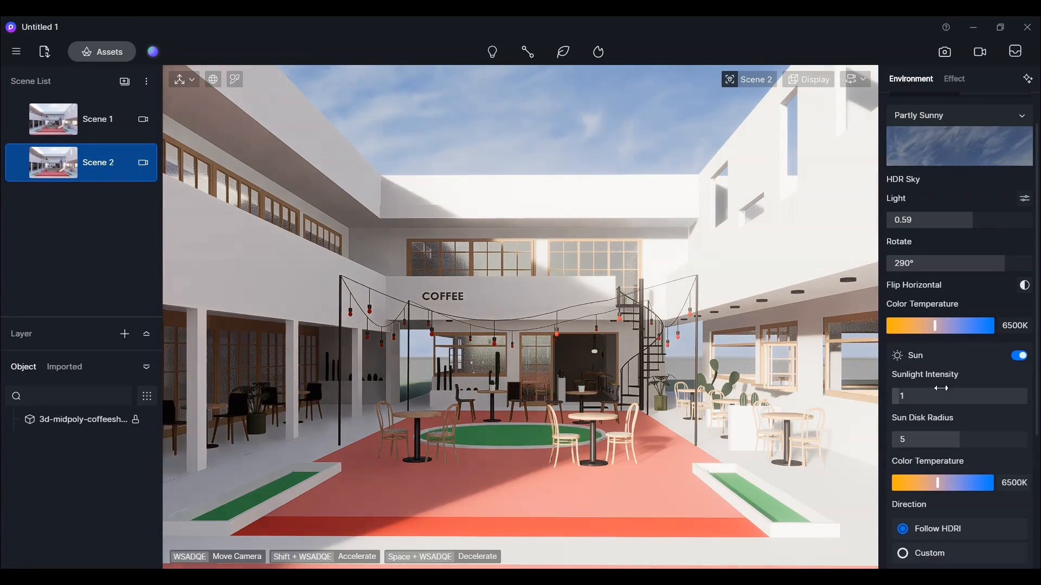
Set sun intensity 0.6 with custom direction, azimuth 250.4, and fog turned off.
drag(905, 396, 929, 396)
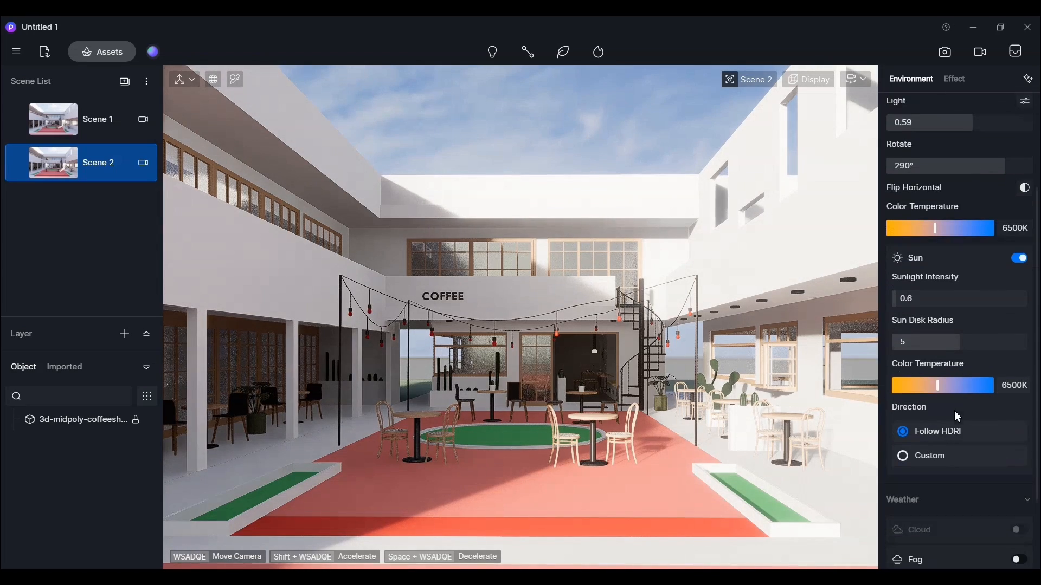
click(902, 456)
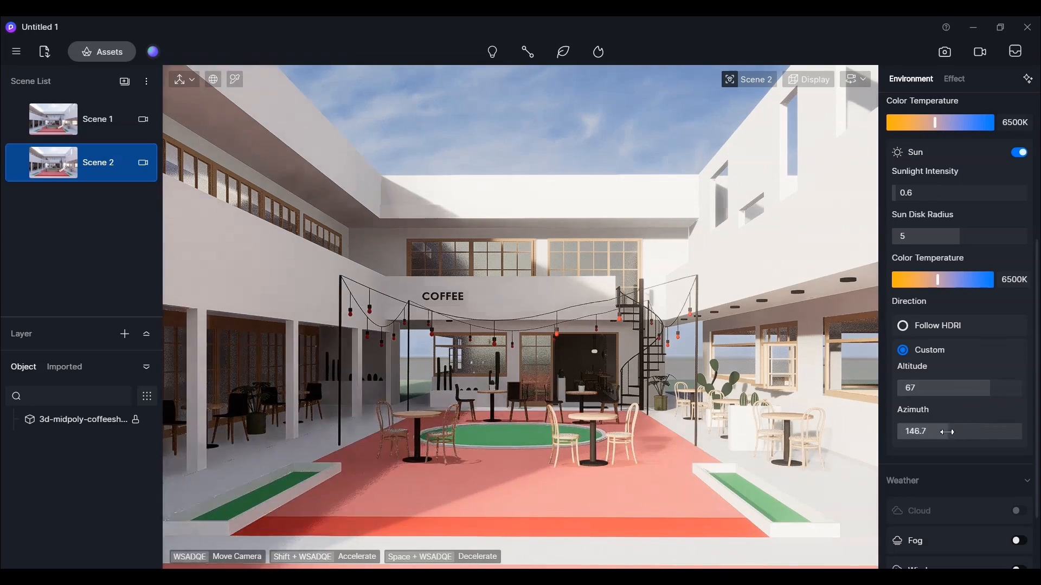
drag(946, 432, 979, 431)
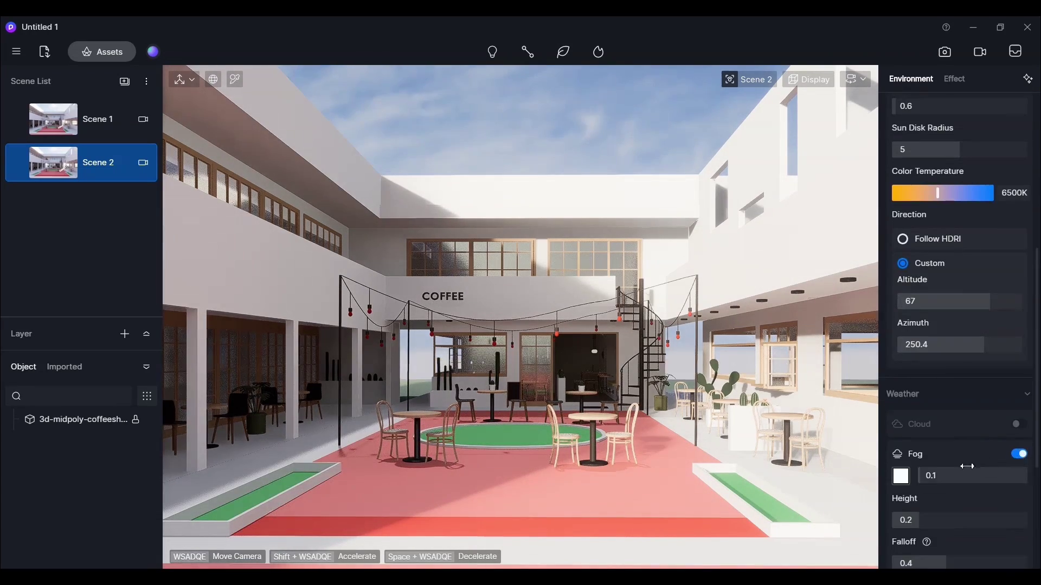
click(1018, 454)
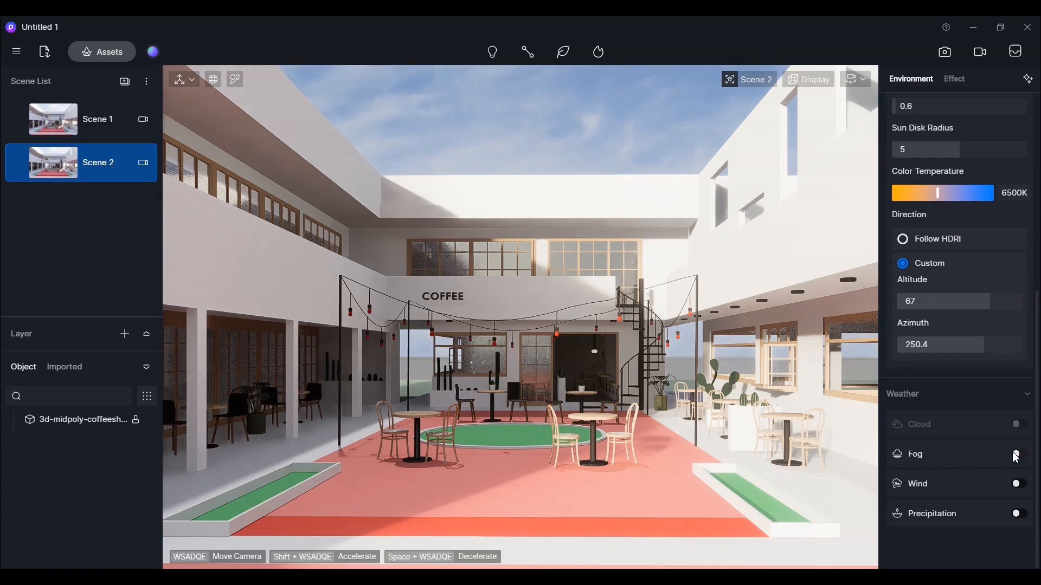
click(1019, 513)
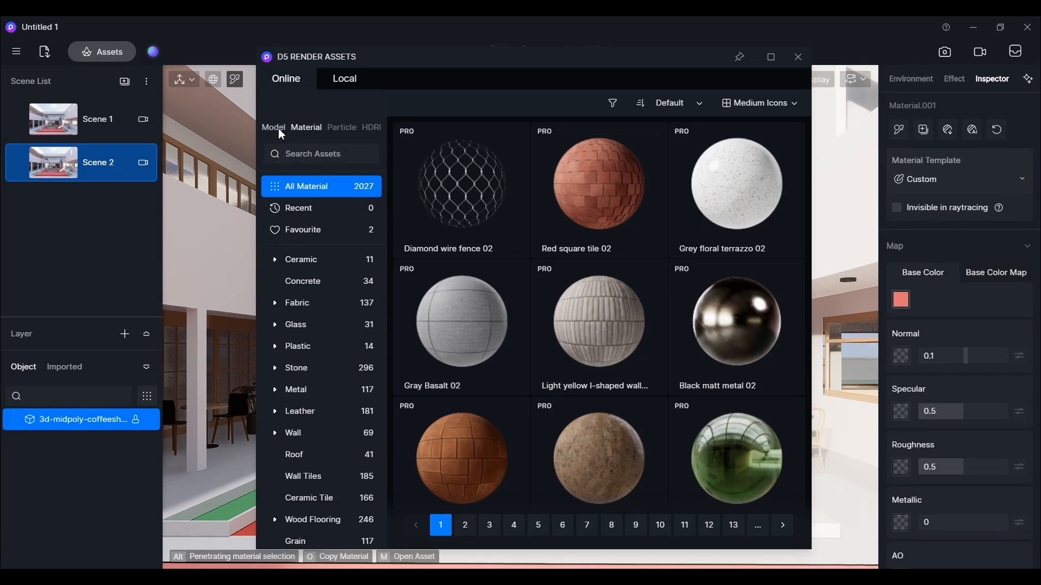
Apply Earth 02 to the floor, gravel at stretch 0.5, and White Rough Wall.
click(317, 433)
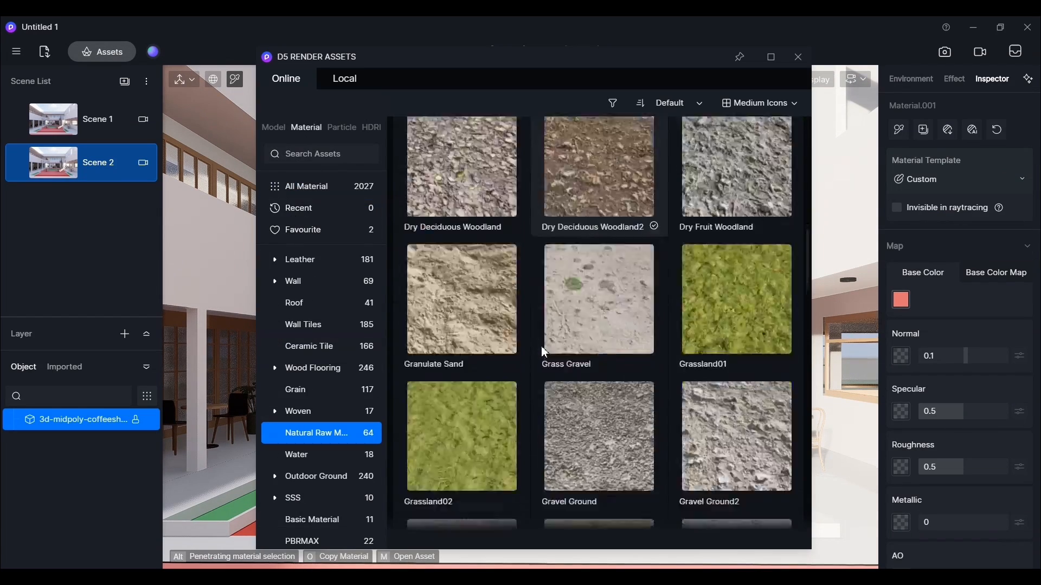
scroll(down, 3)
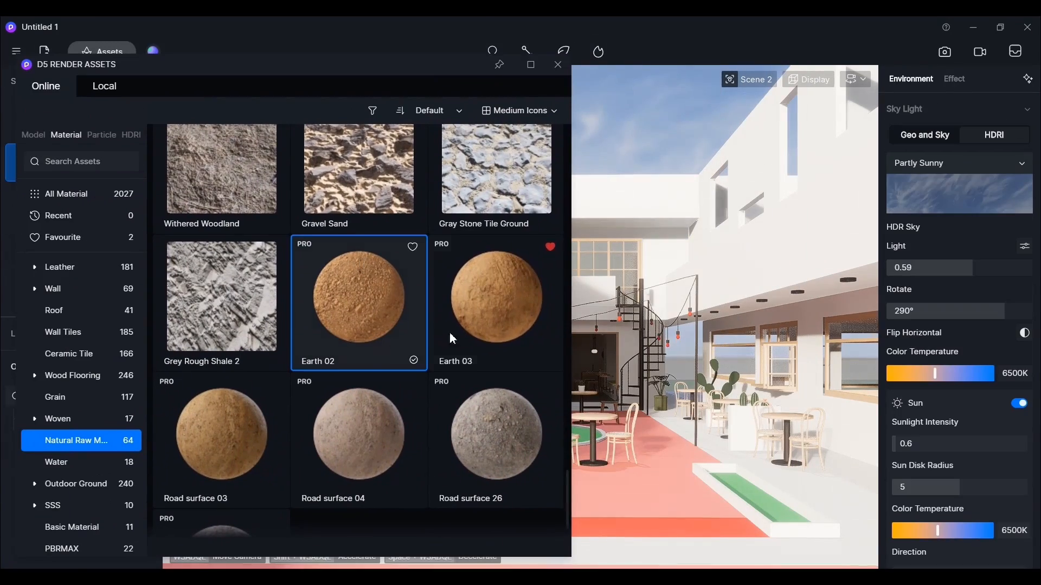
click(496, 296)
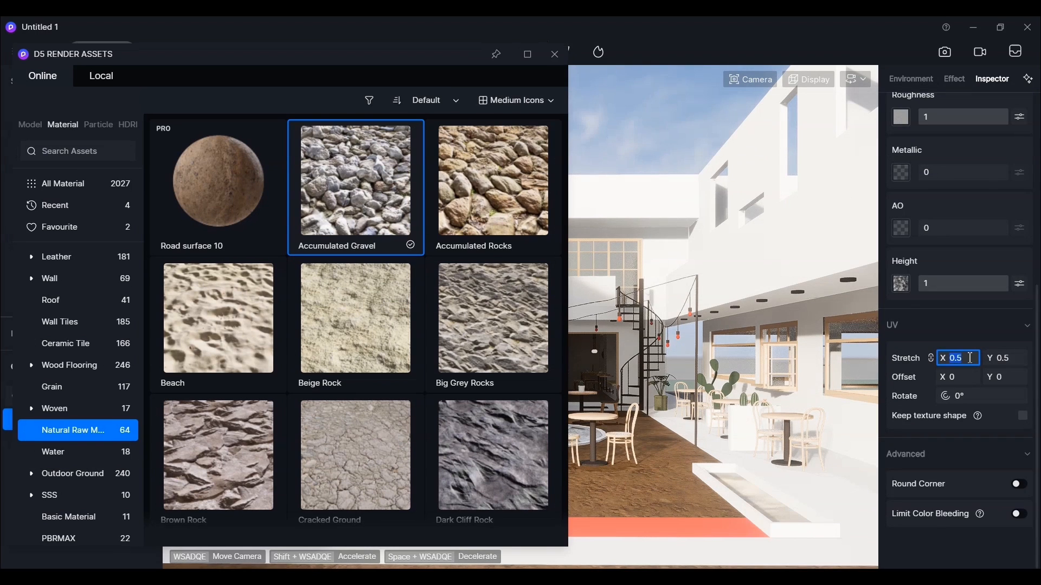
text(50)
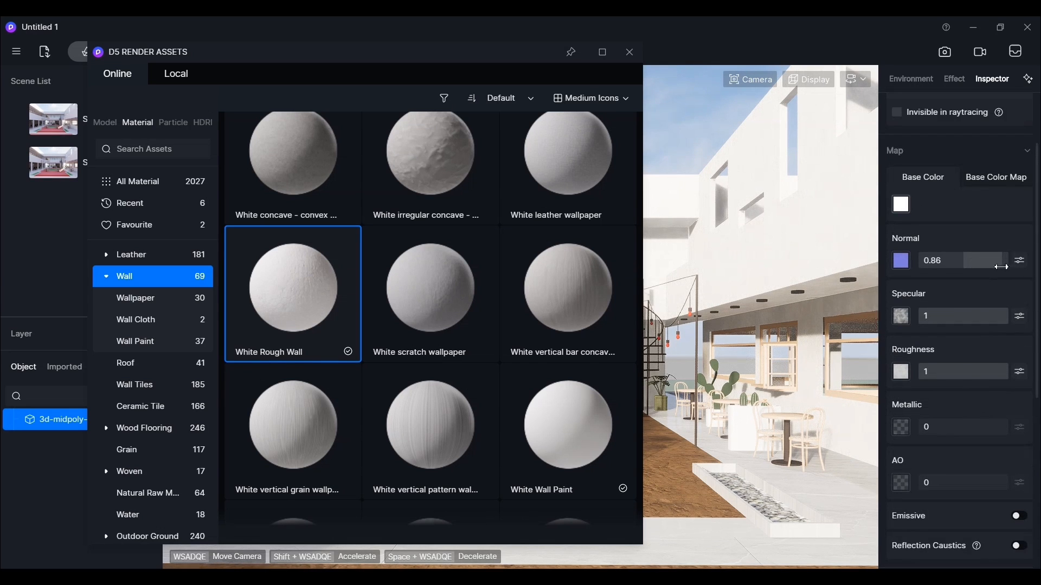
click(417, 269)
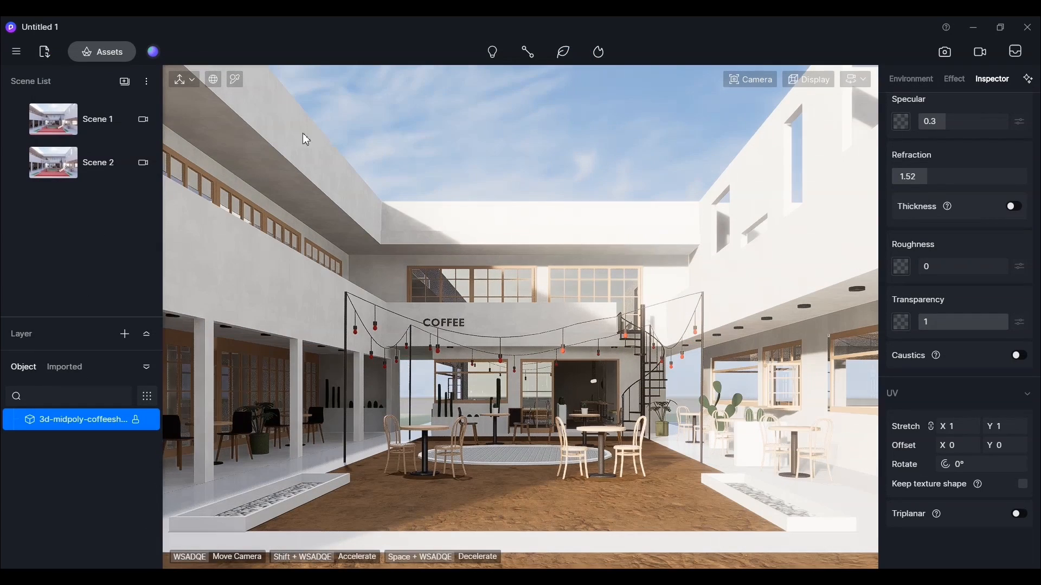
Add the textured courtyard view as Scene 3 and select the hanging lamp material.
click(125, 81)
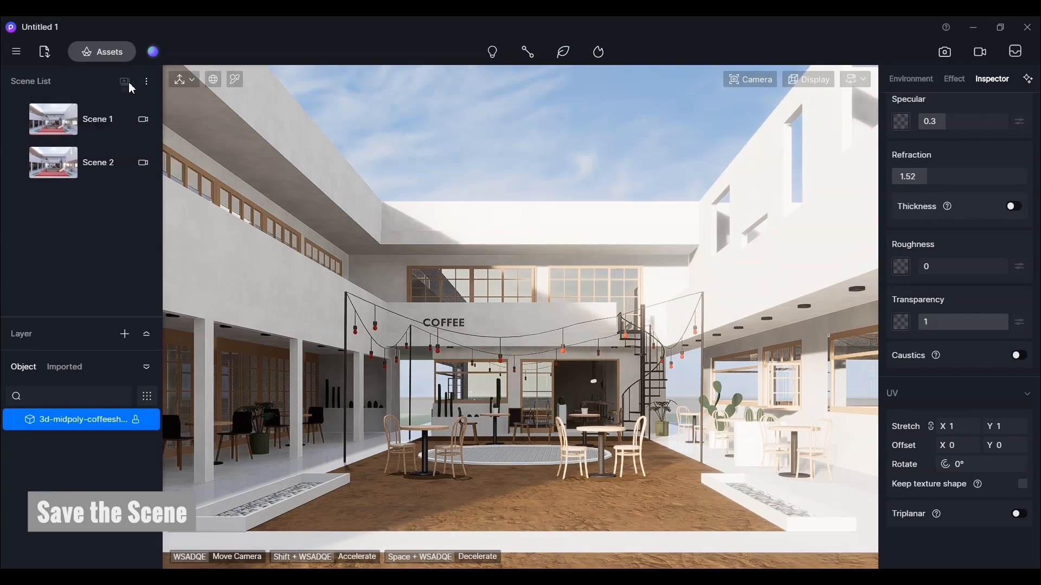
click(125, 81)
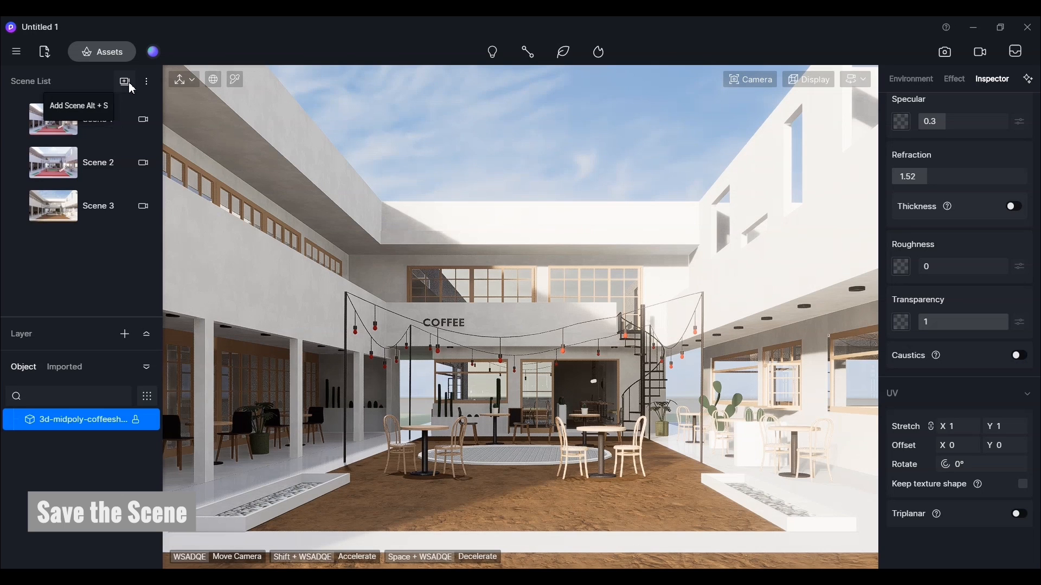
click(911, 79)
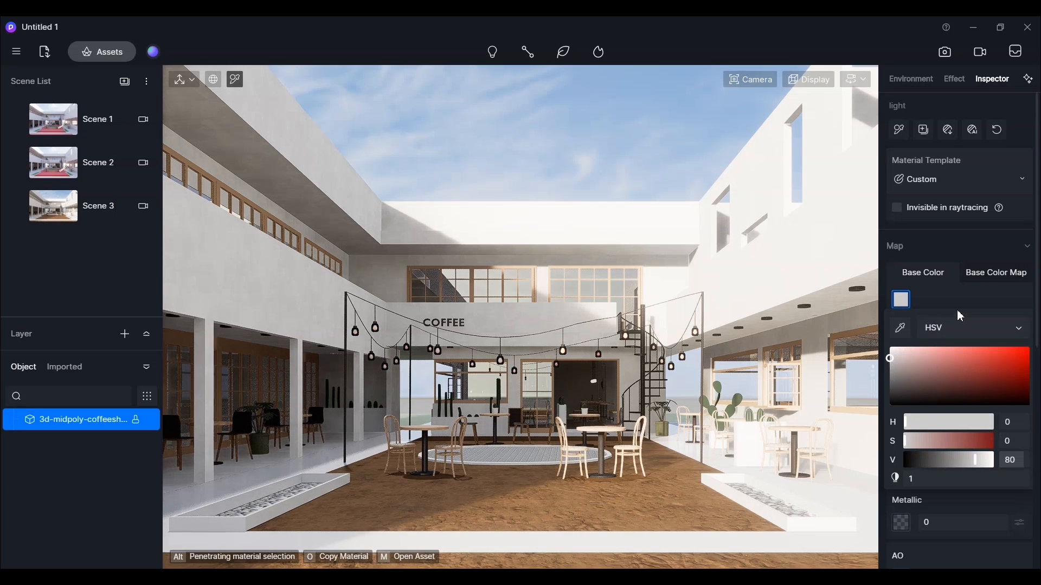
Make the lamps light grey, then pick Grass04 Cluster from Favourite models for painting.
scroll(down, 3)
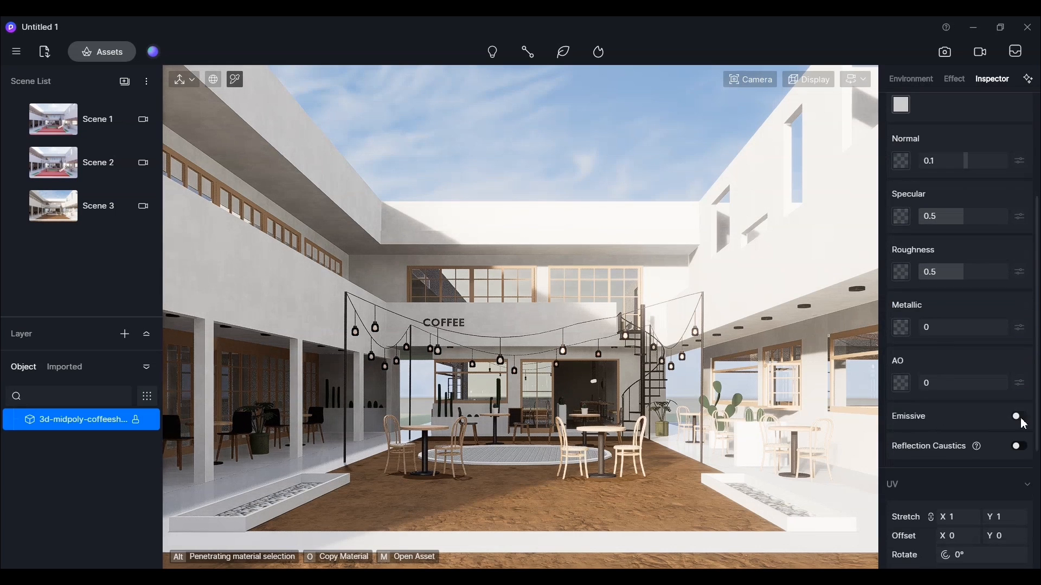
click(1015, 417)
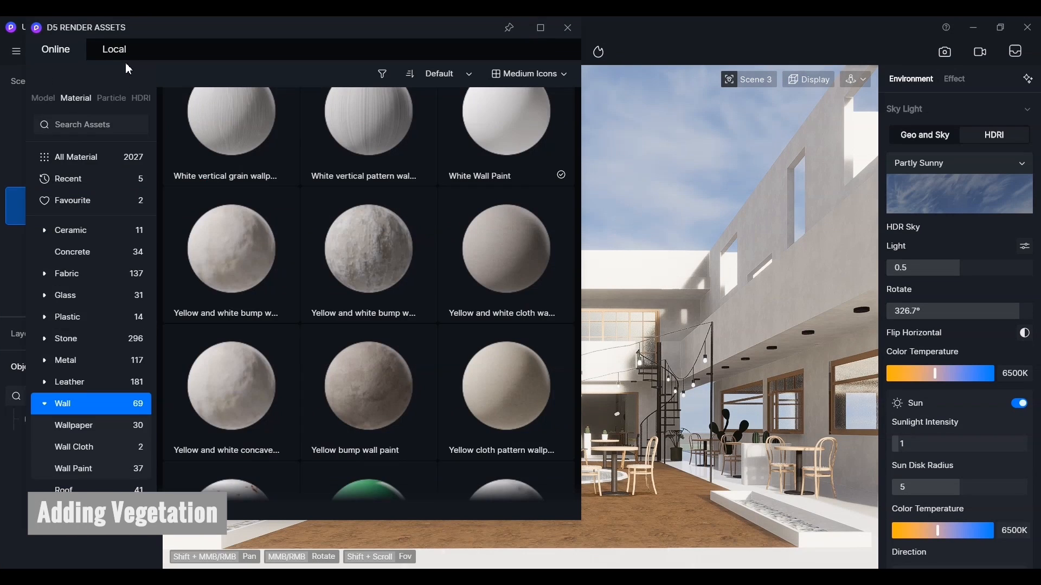
click(43, 98)
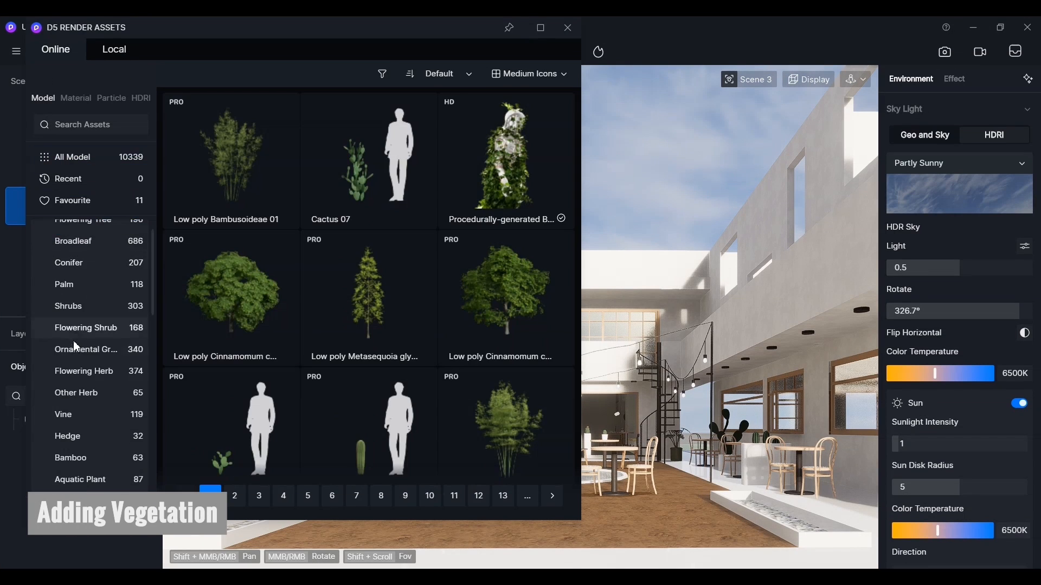
click(72, 200)
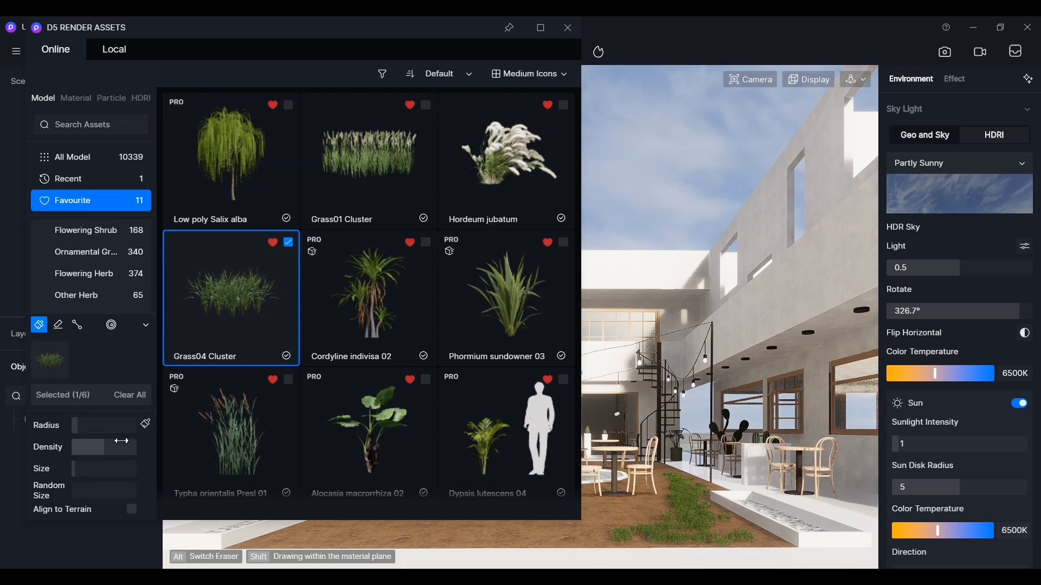
click(702, 543)
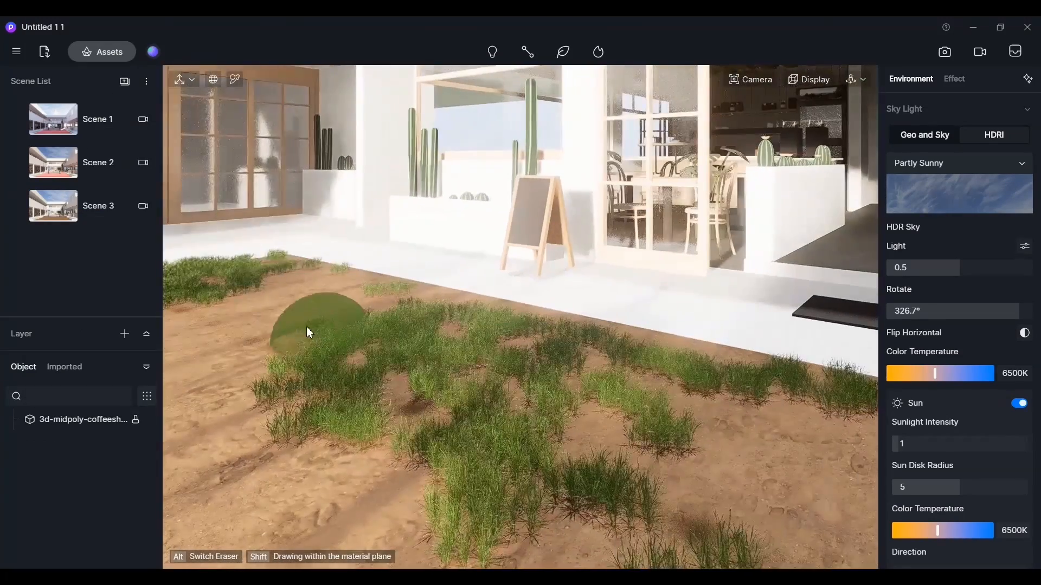
Brush Grass04 Cluster grass across the courtyard's earth floor.
drag(308, 332, 295, 363)
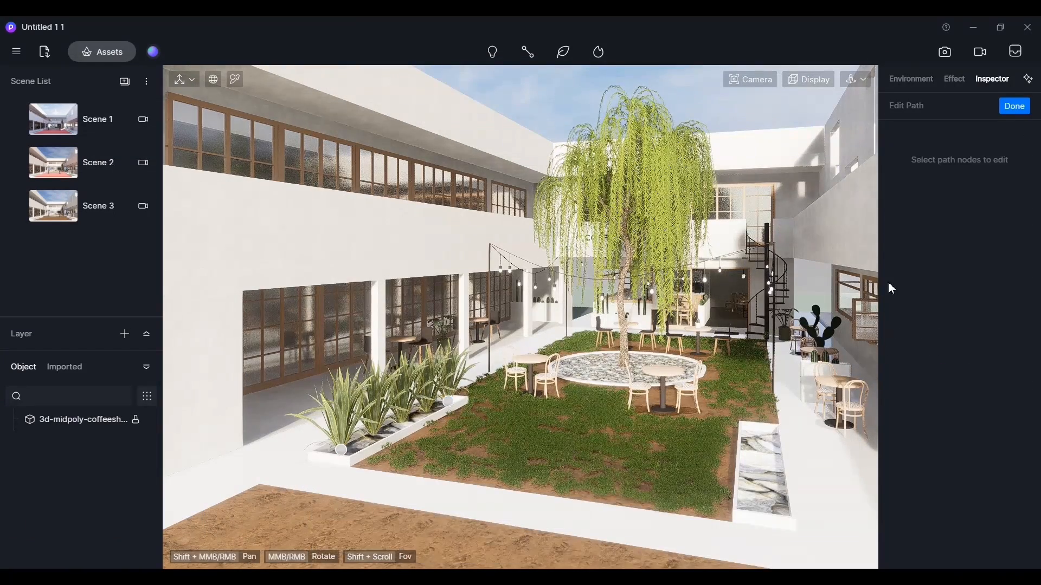
Edit the left planter's vegetation path, then close the reference photo 3.jpg.
click(99, 206)
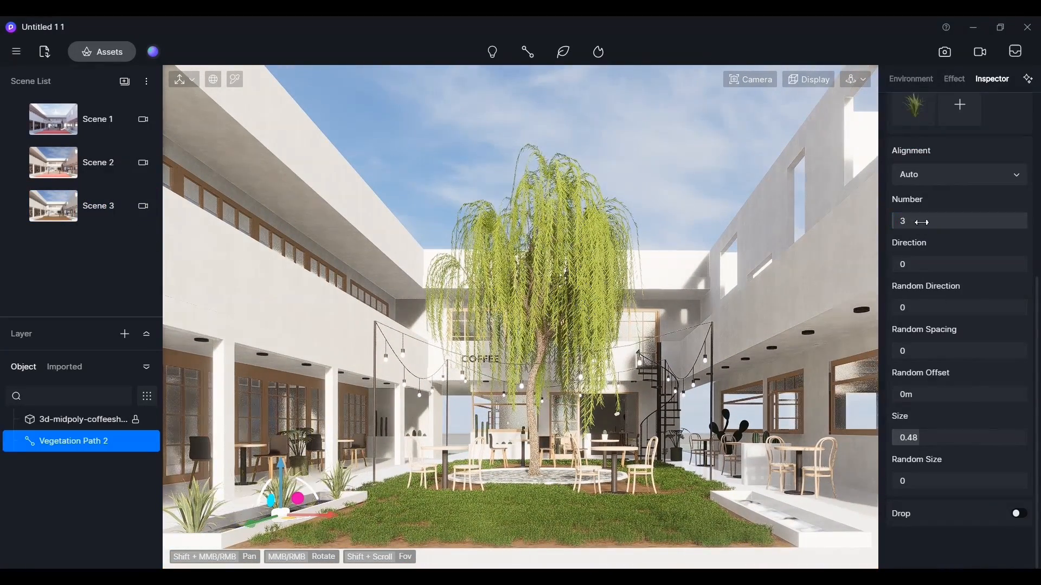
click(911, 78)
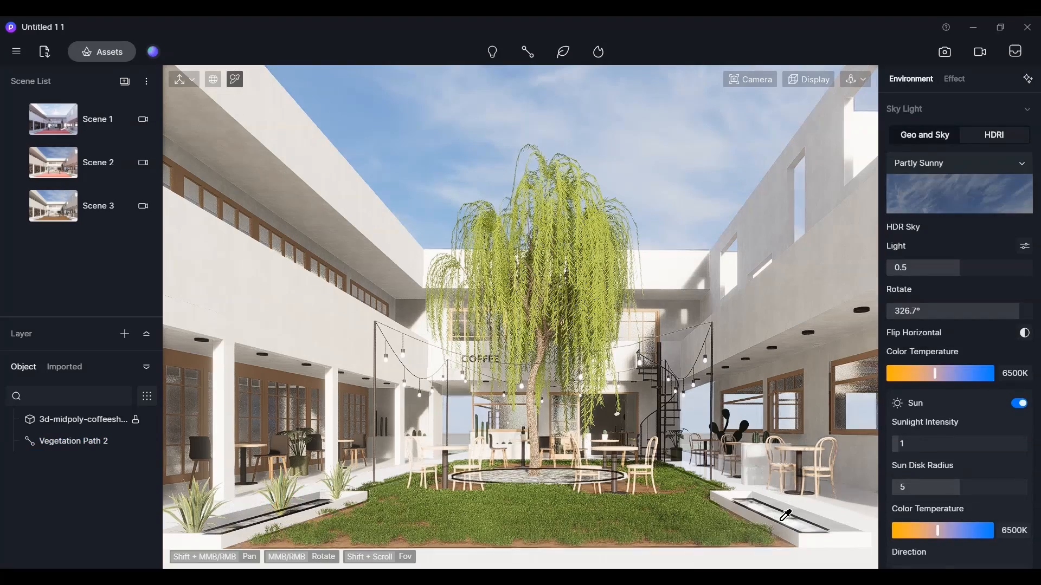
click(82, 419)
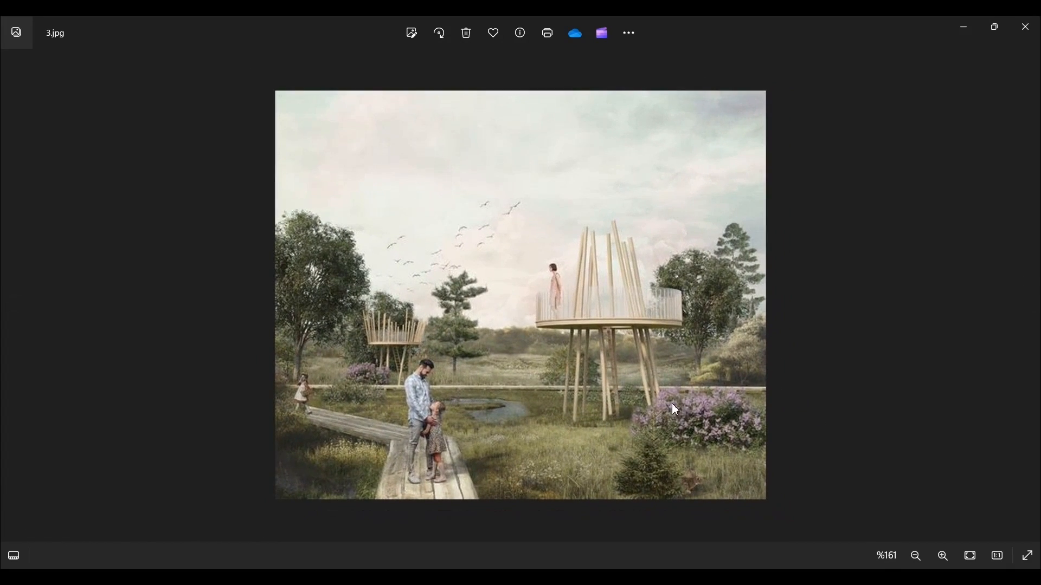
mouse_move(1025, 26)
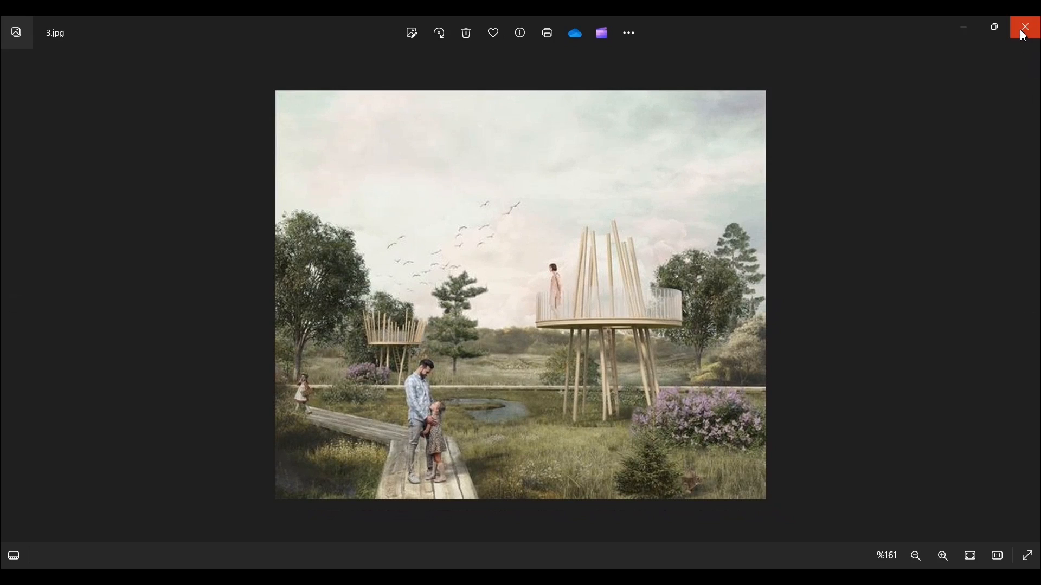
click(1024, 26)
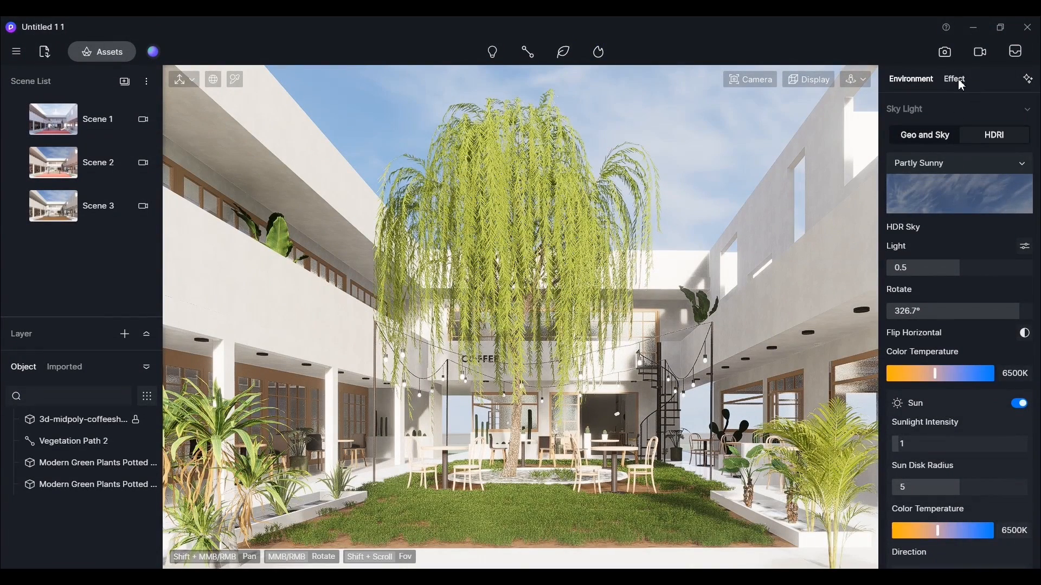
Generate an AI atmosphere from the park reference photo and apply its soft, hazy look.
click(954, 78)
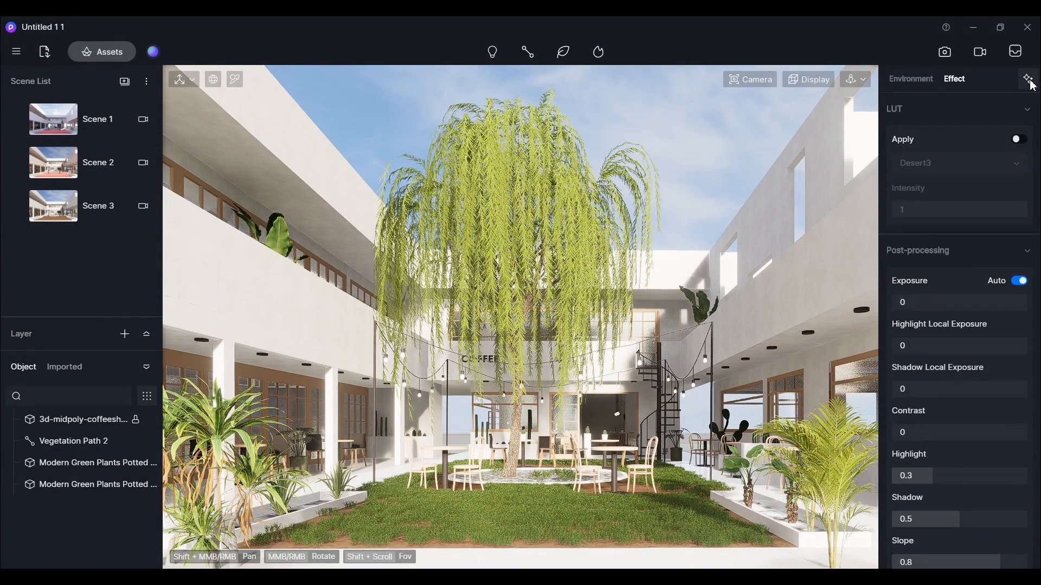
click(1027, 78)
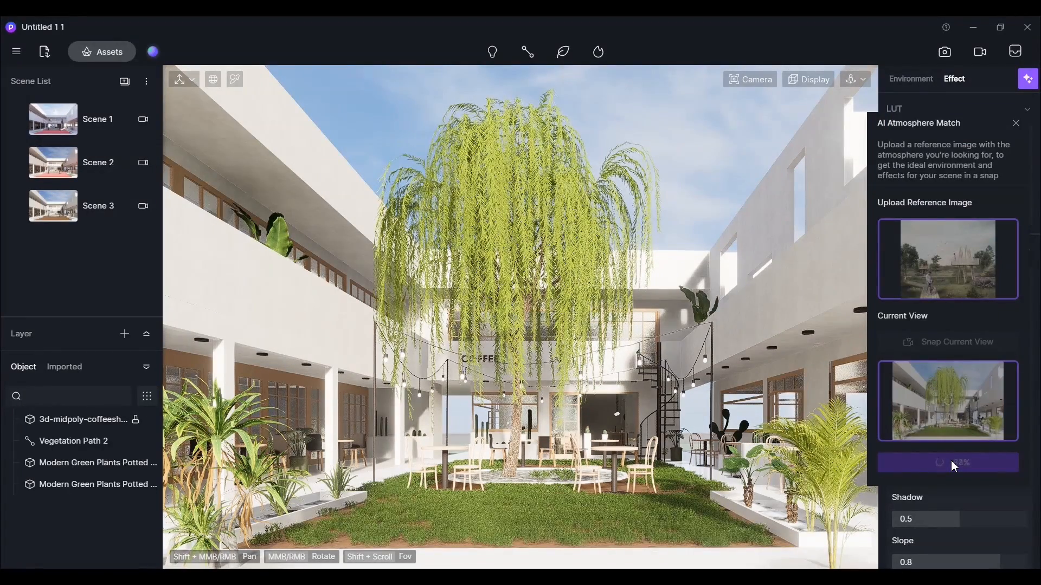
click(948, 463)
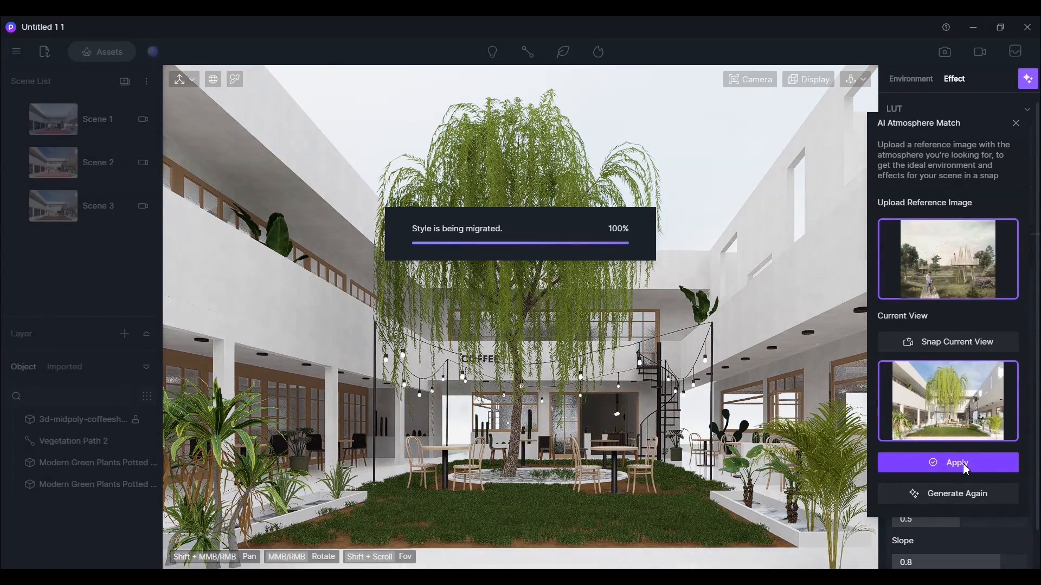
click(948, 463)
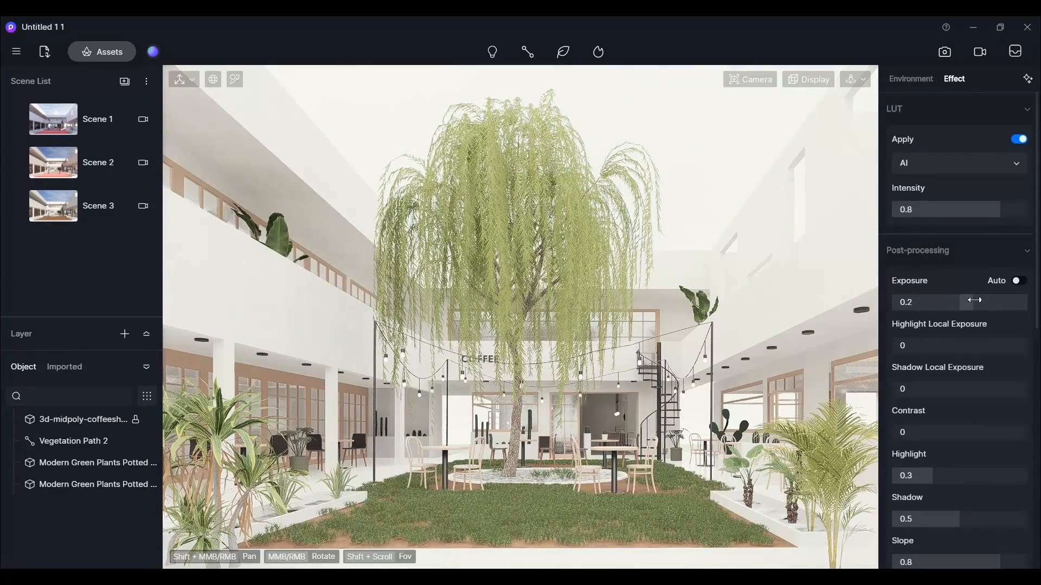
Switch the sky to the Partly Sunny preset, rotate it and lower the sun's altitude.
click(911, 79)
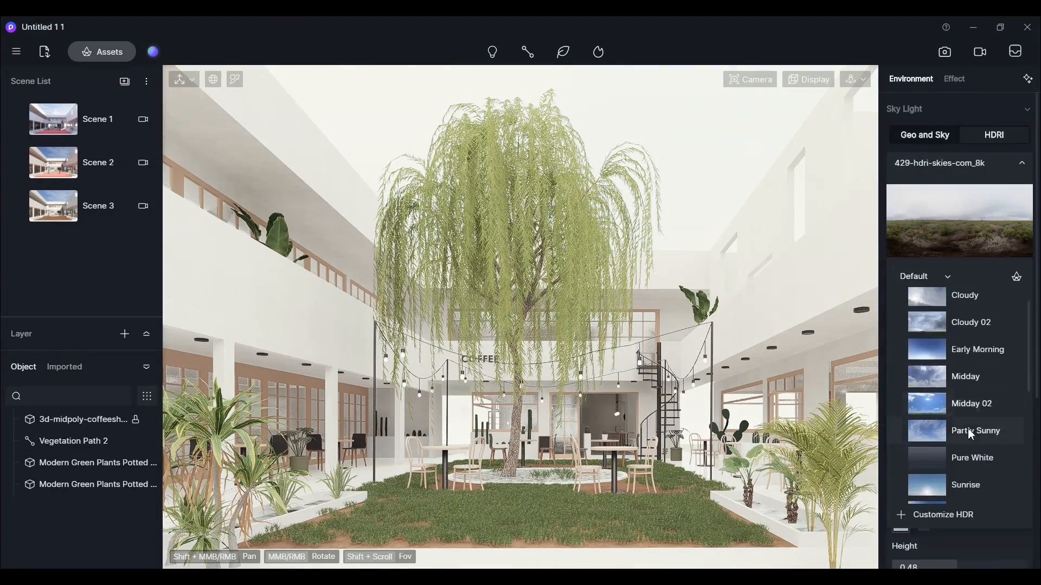
click(975, 431)
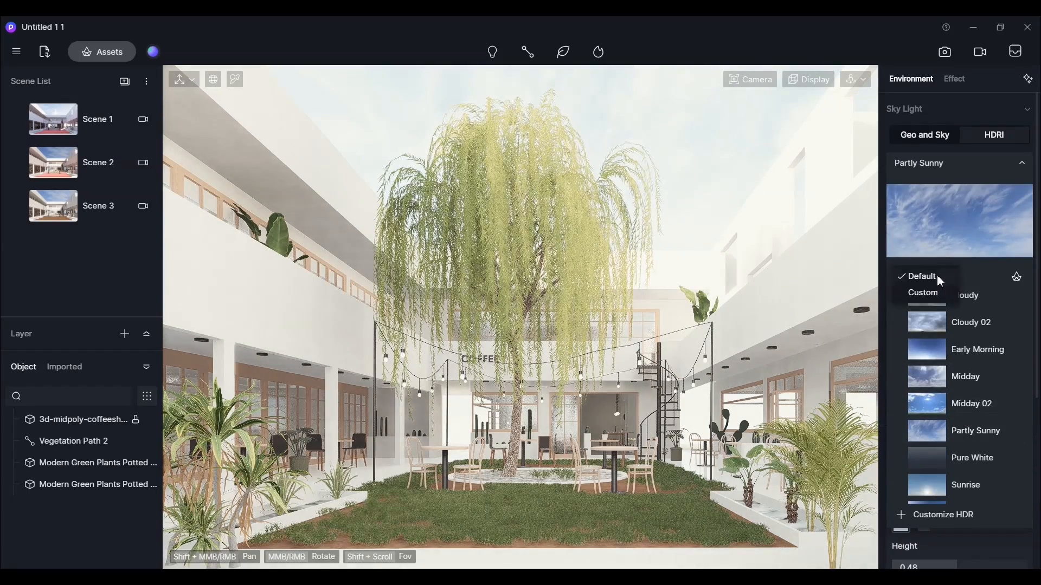
click(993, 135)
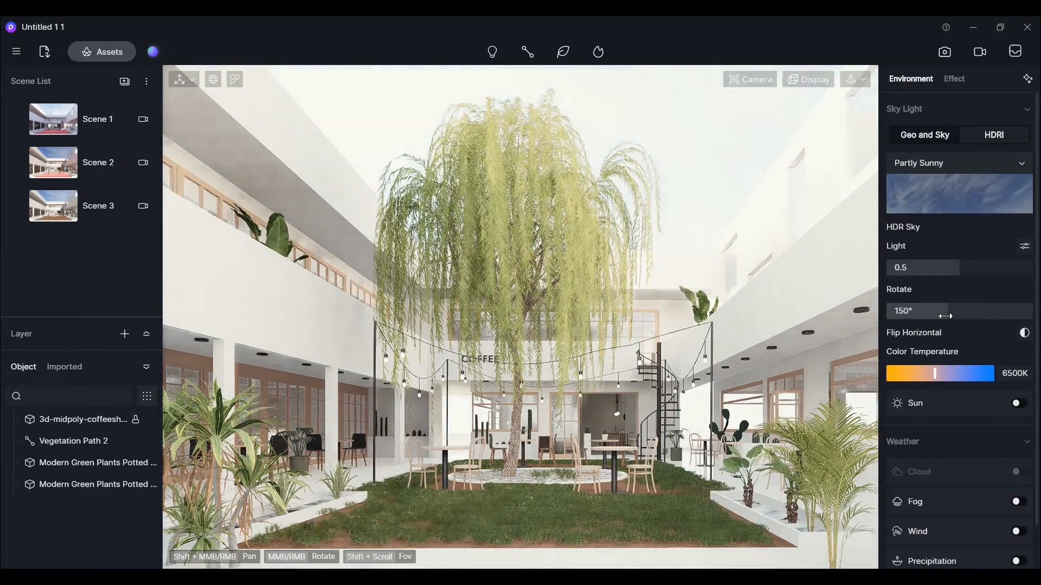
drag(943, 310, 996, 311)
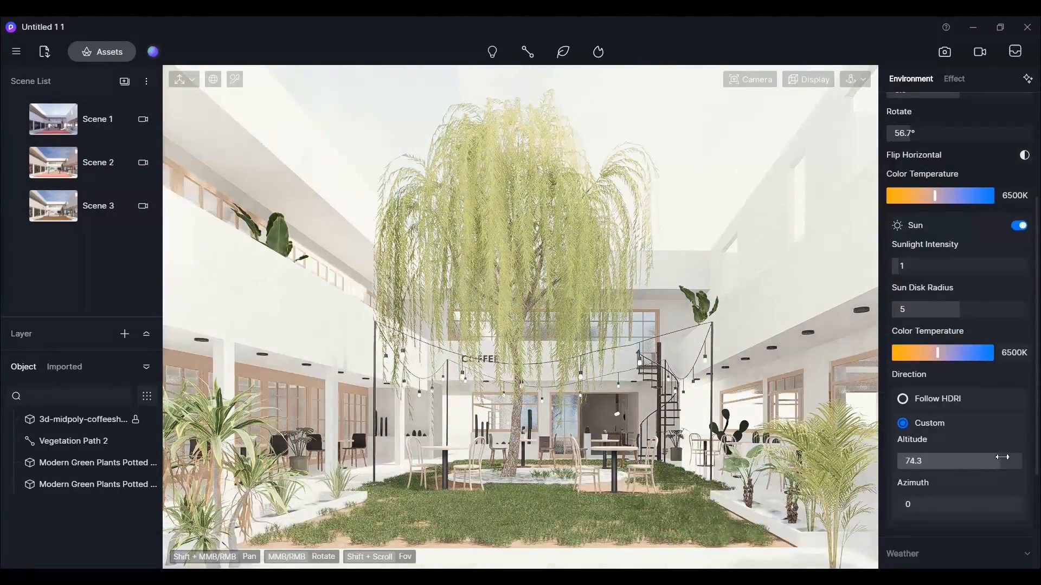
drag(963, 461, 939, 461)
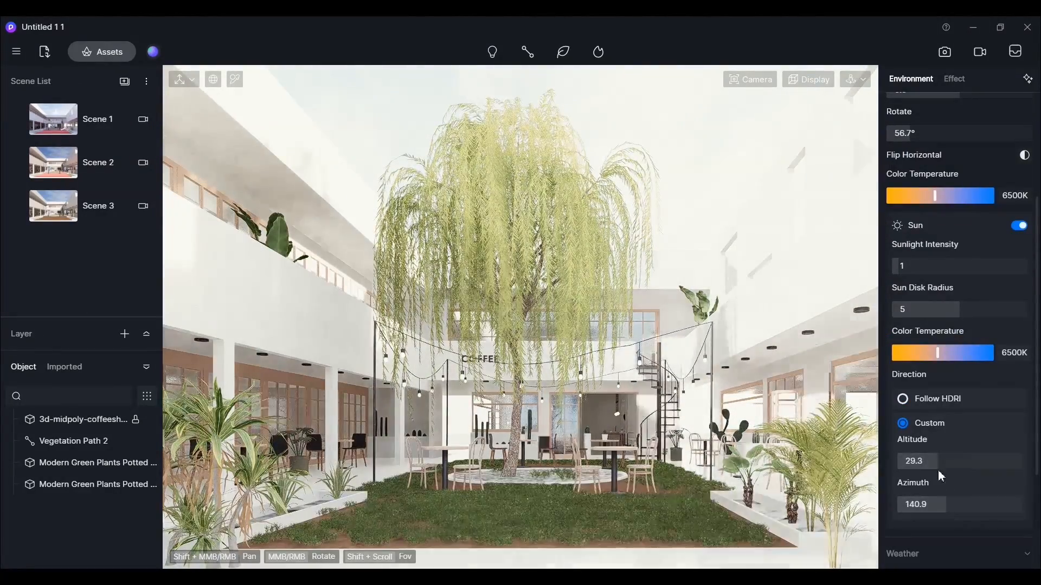
click(954, 79)
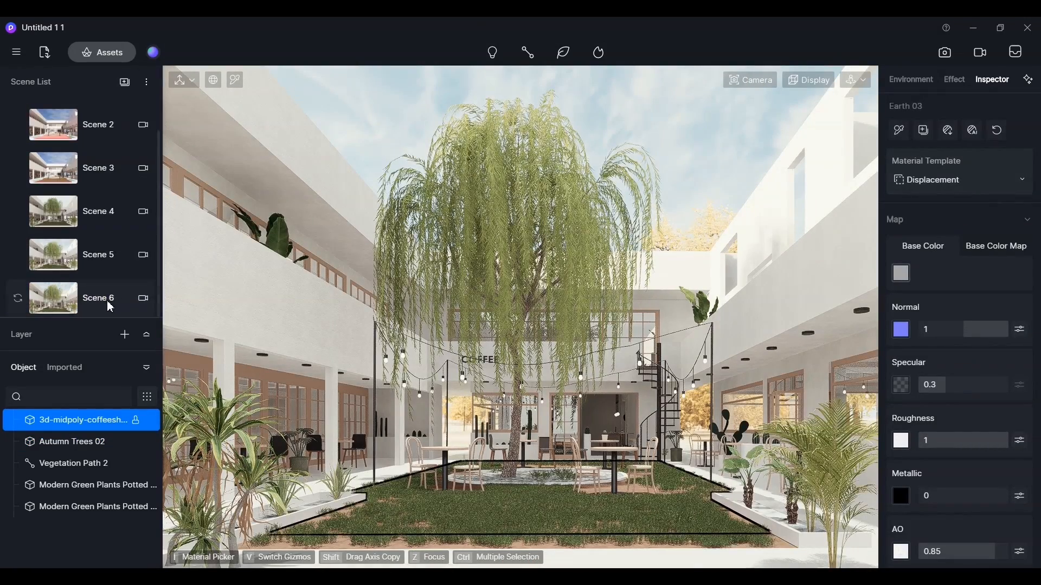
Enable Weather fog and move the camera toward the cafe facade.
click(99, 297)
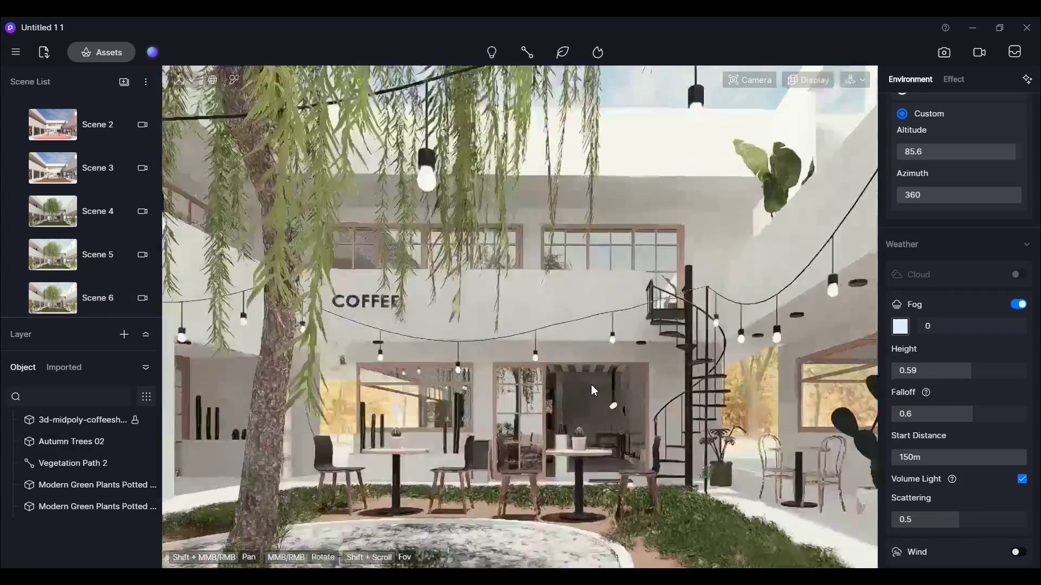
drag(593, 389, 466, 287)
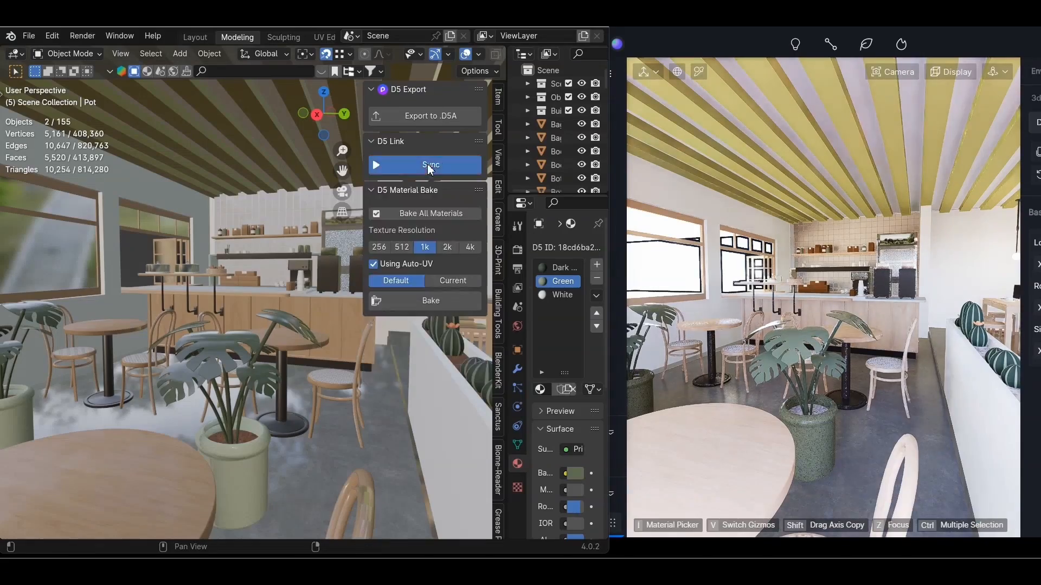
Sync the Blender cafe interior model into D5 Render through the D5 Link panel.
click(430, 165)
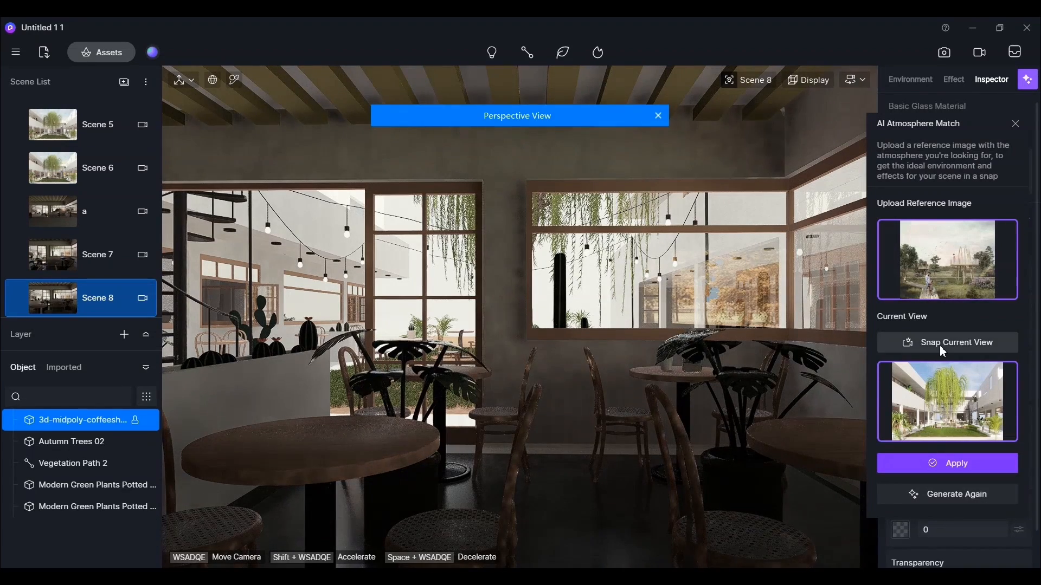
Snap the current interior view, generate the matching atmosphere, apply it and close the panel.
click(947, 343)
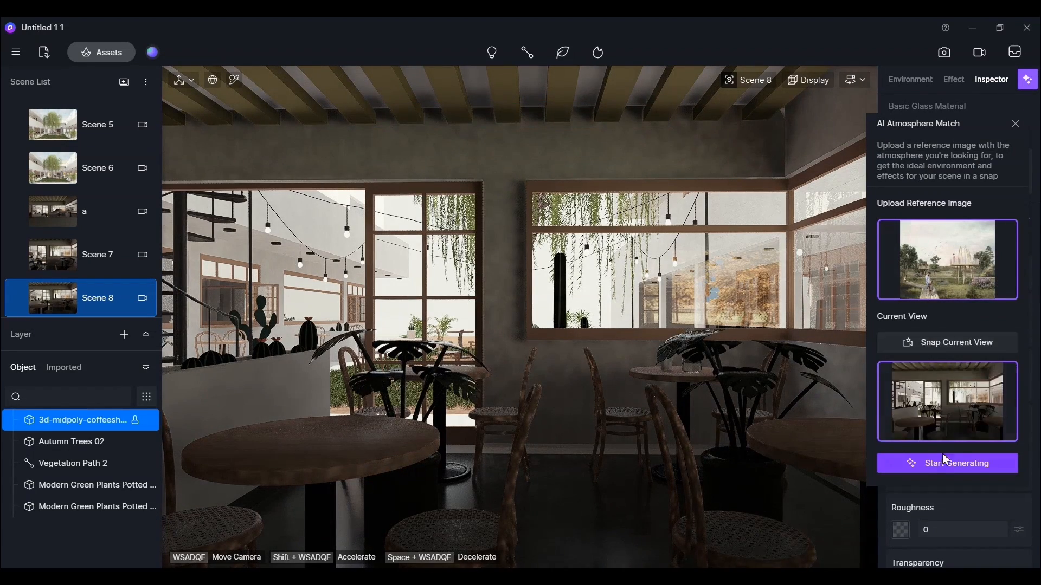
click(947, 463)
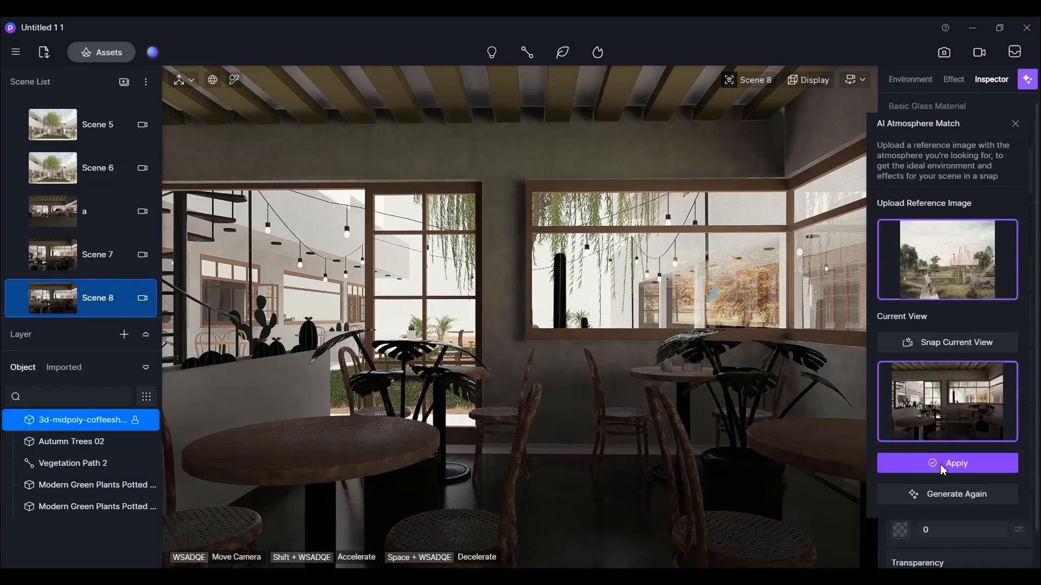
click(947, 464)
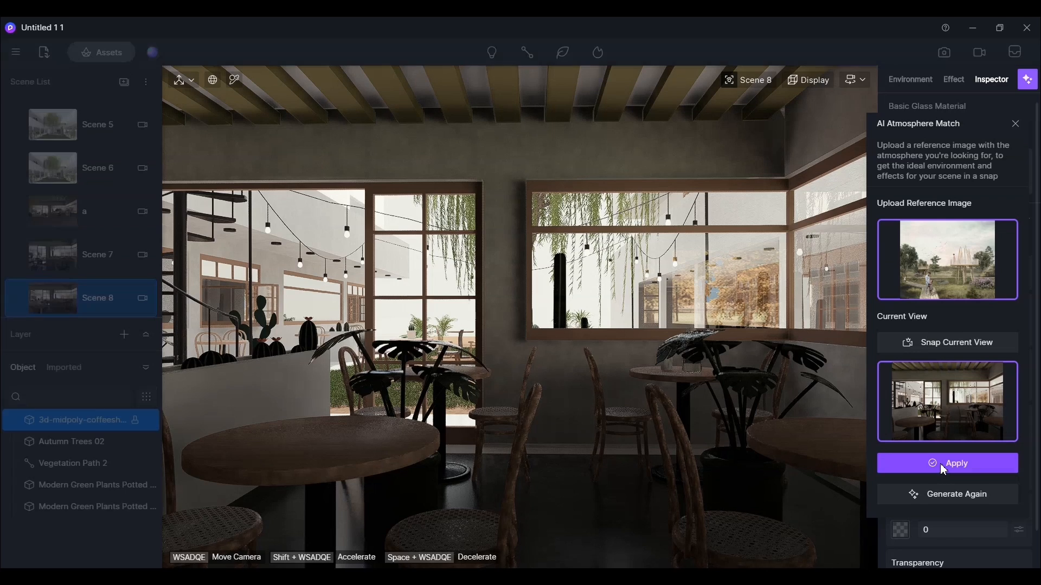
click(947, 464)
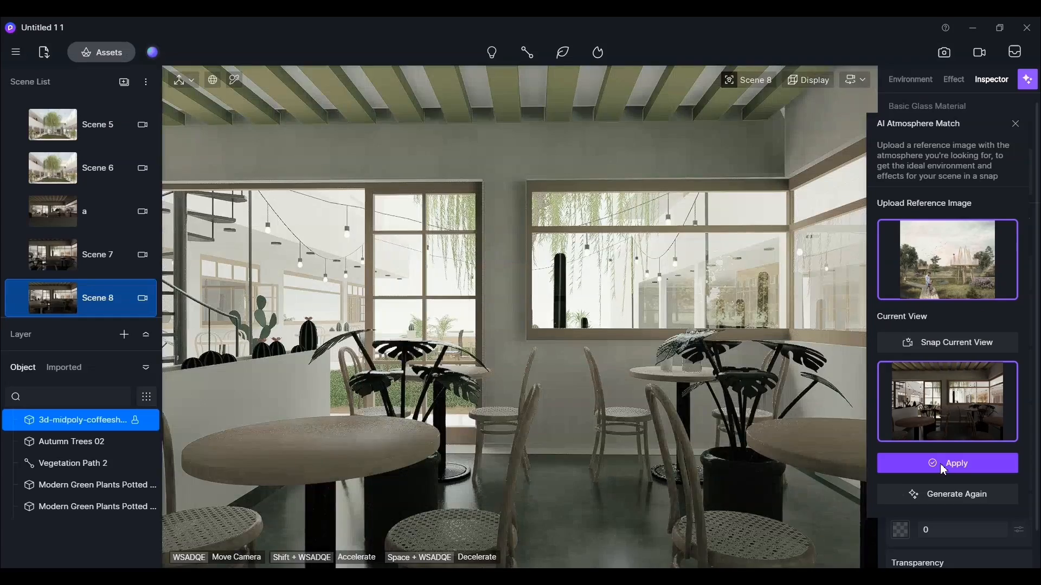
click(947, 463)
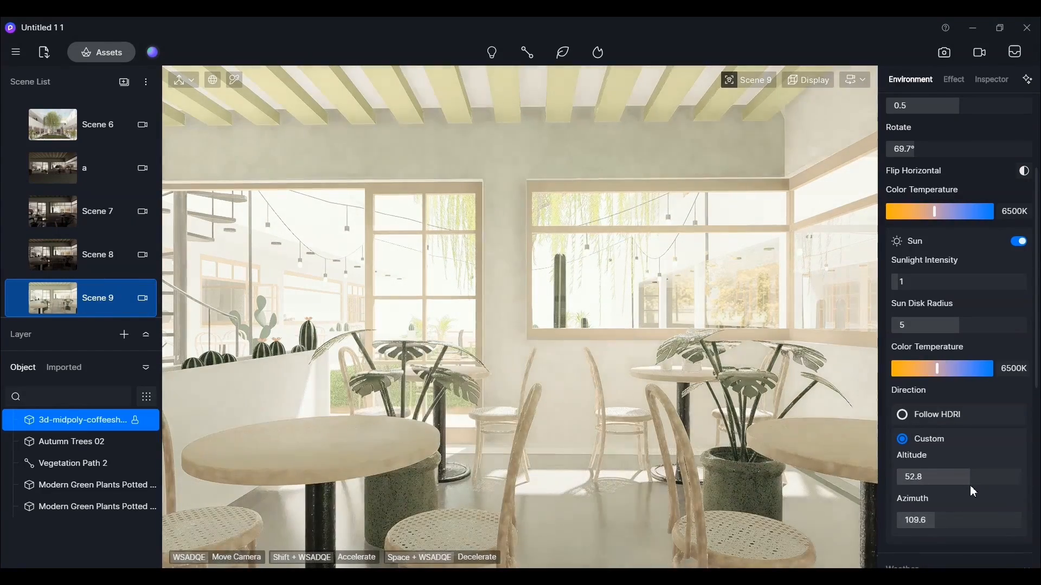
Apply Cherry 03 wood from the material library to the bar's ceiling beams.
click(992, 79)
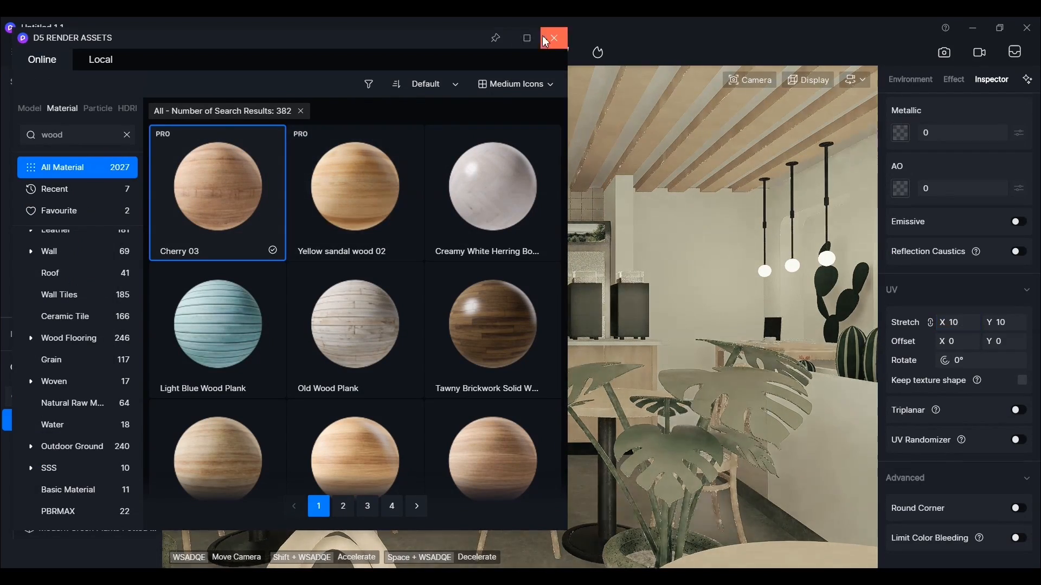
click(554, 38)
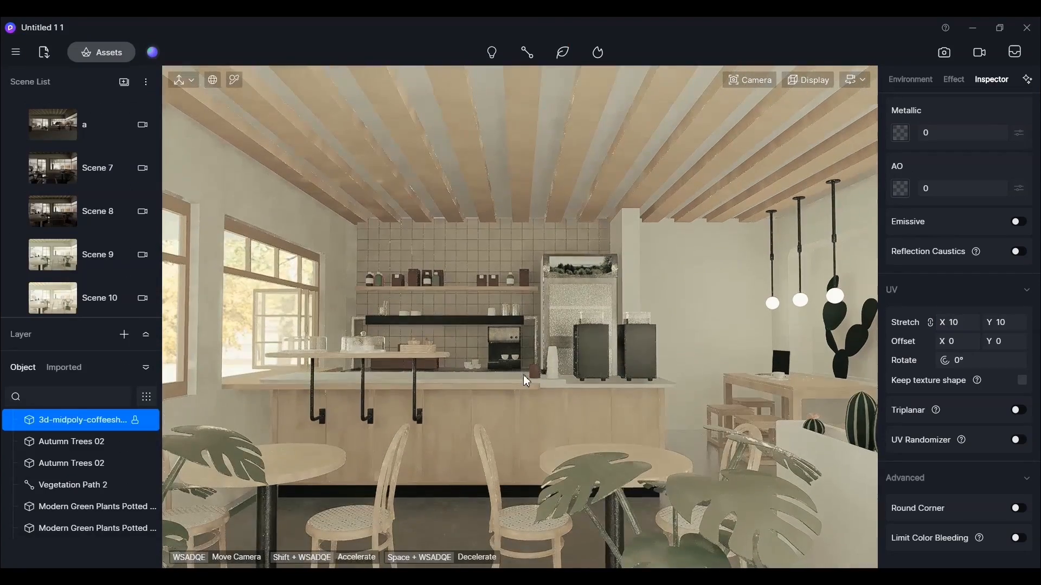
click(953, 79)
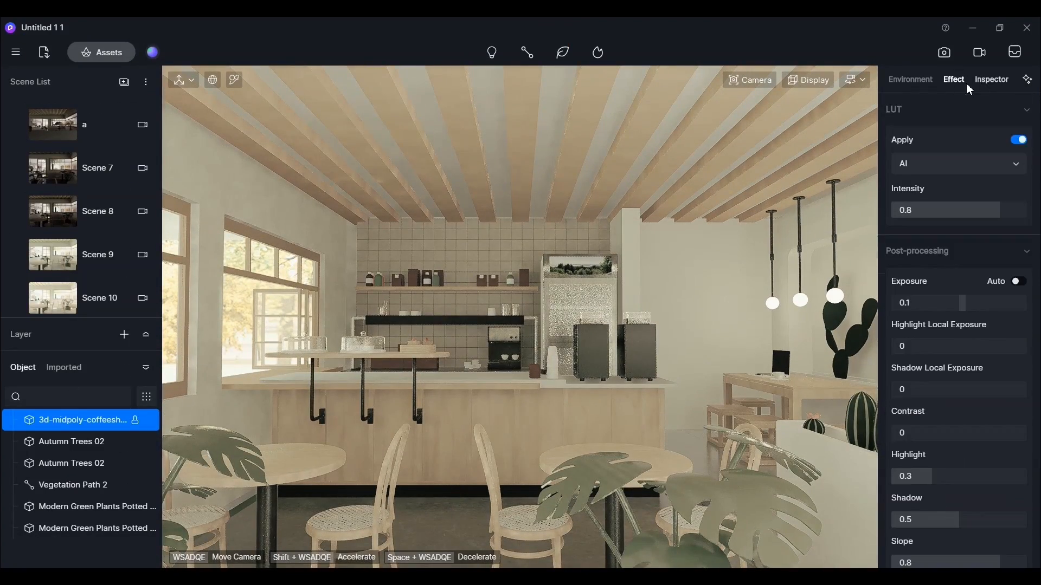
click(910, 80)
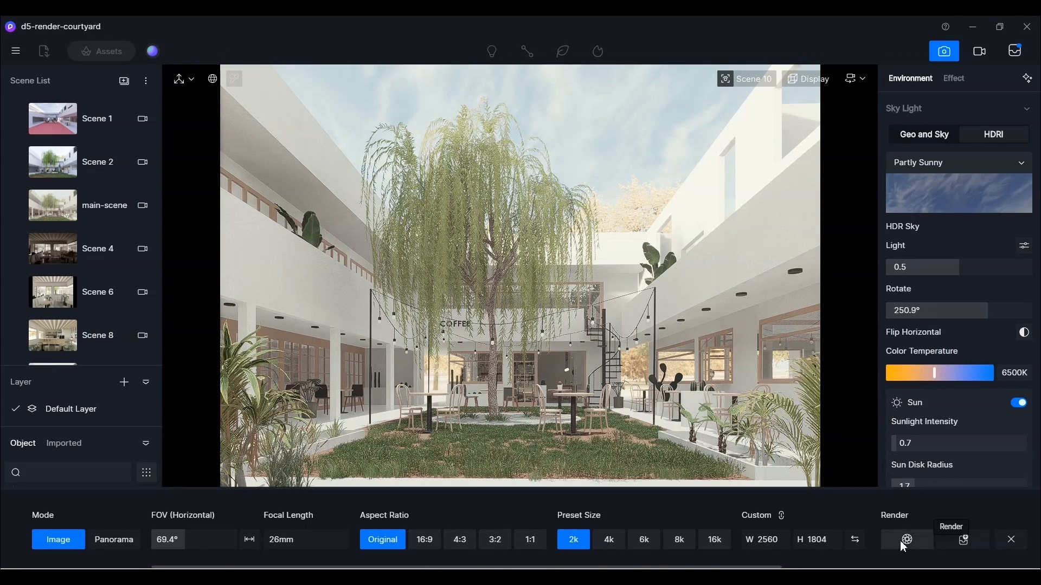
Render the courtyard scene, then the Scene 6 cafe interior, as 2K images.
click(906, 540)
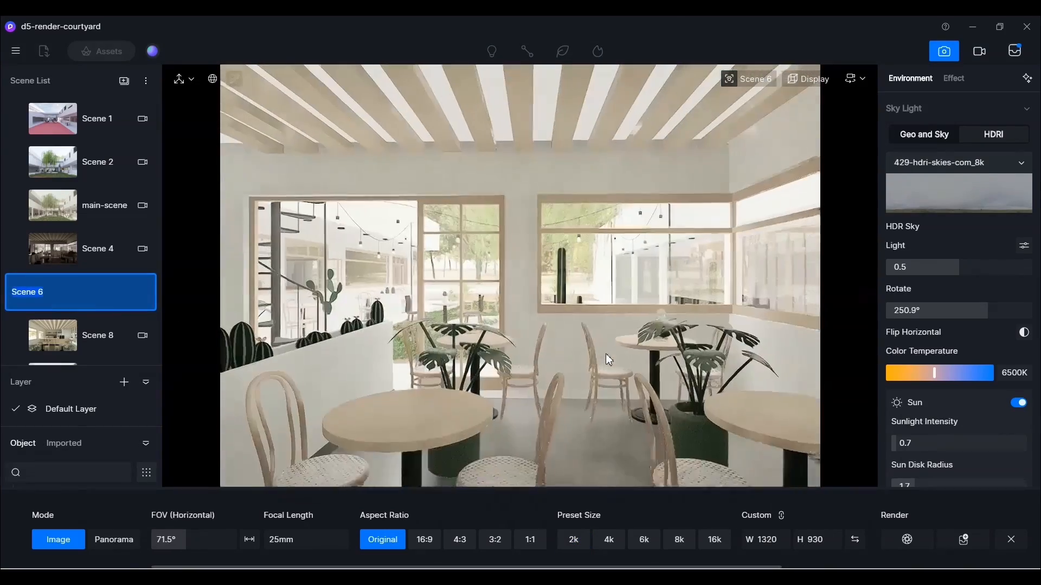
click(906, 539)
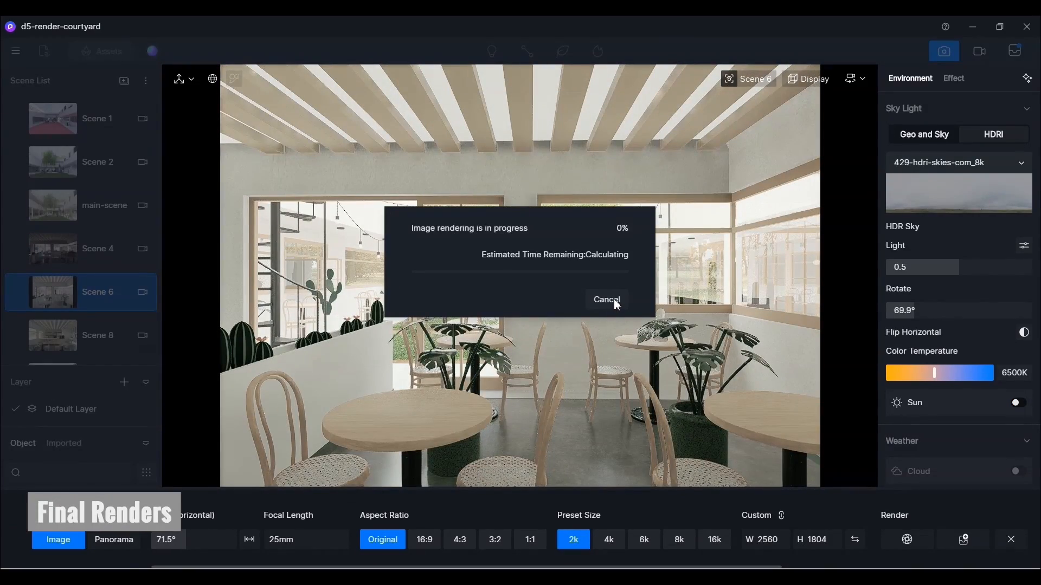